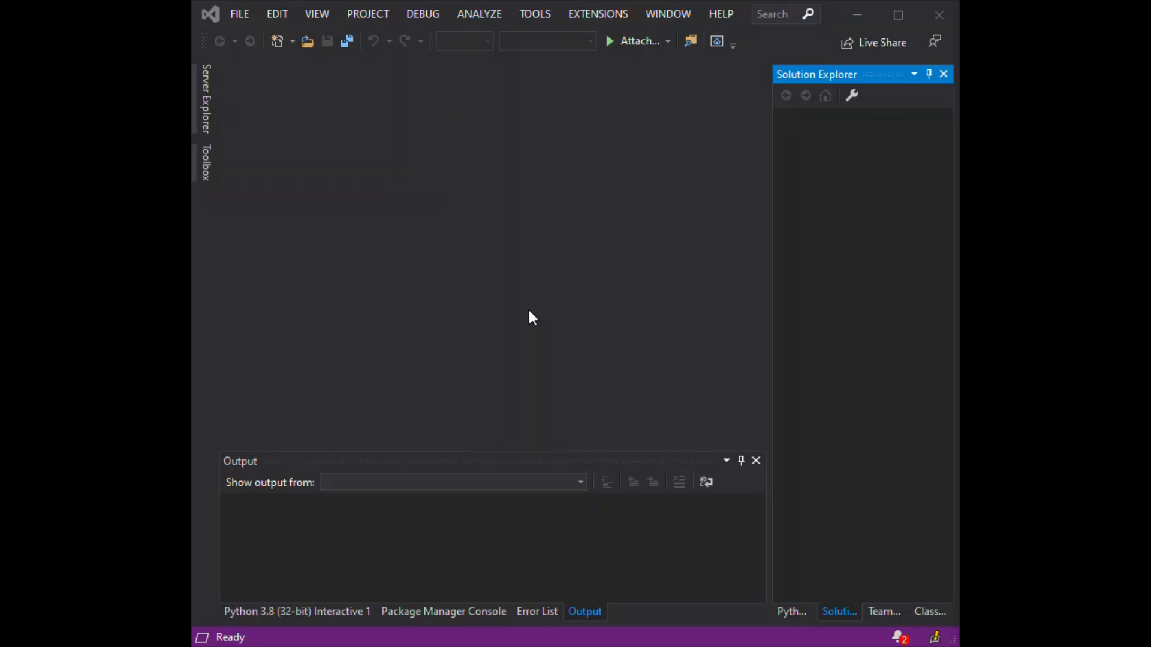
mouse_move(592, 34)
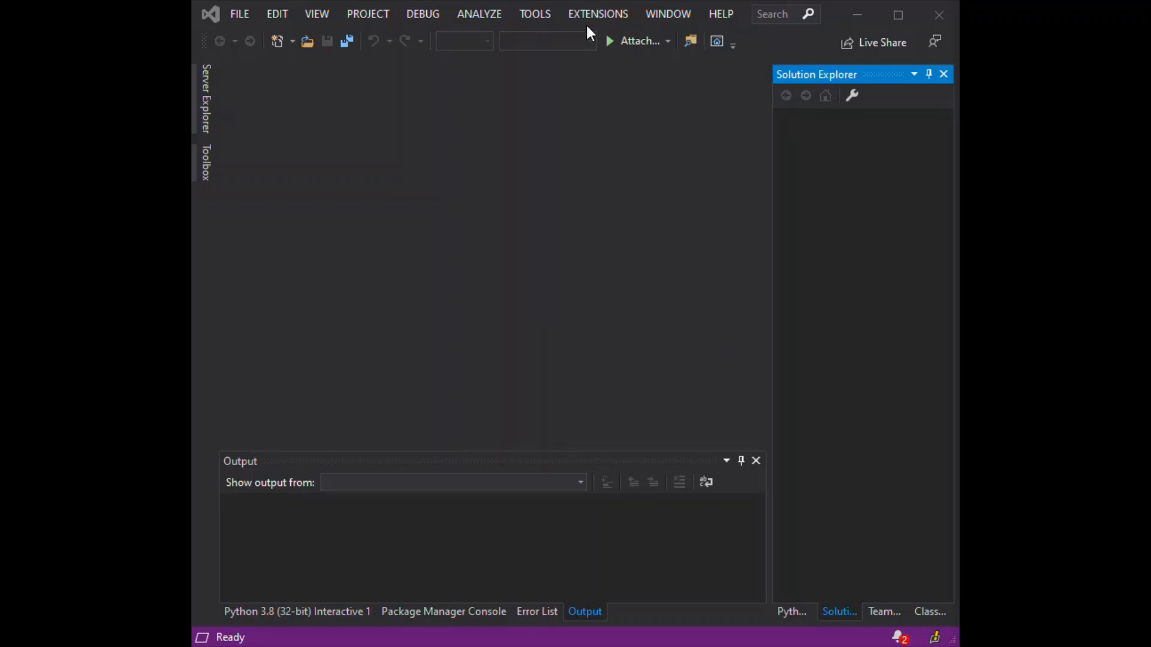
Step: Open Manage Extensions on the Online marketplace list, ready to search
left_click(597, 13)
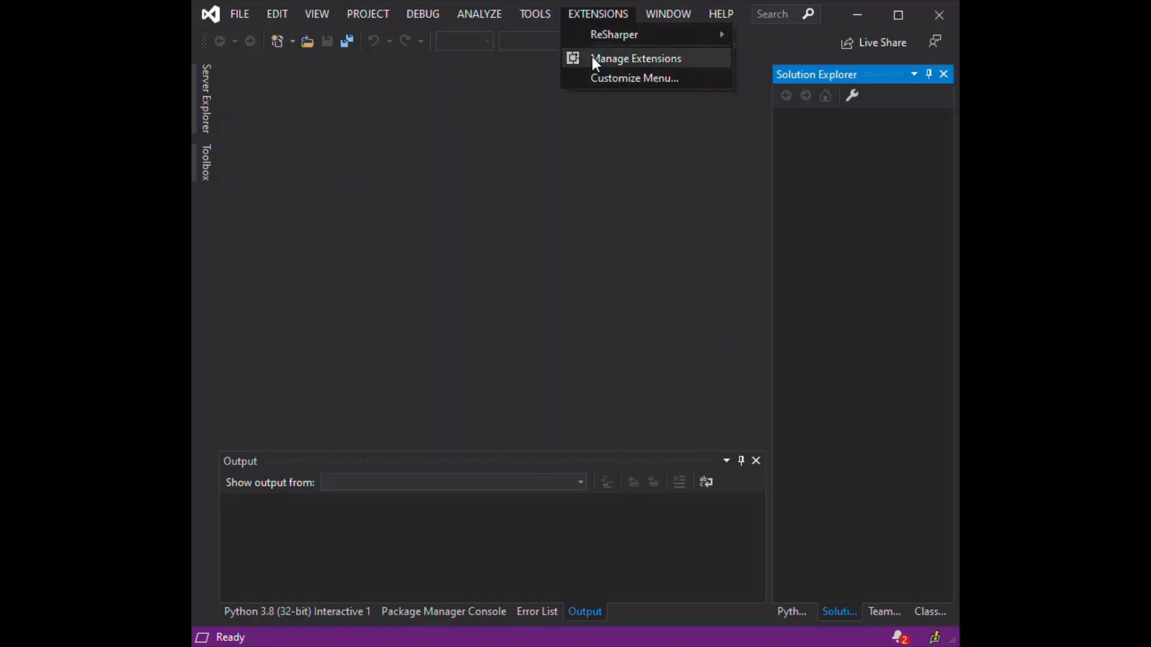
left_click(635, 58)
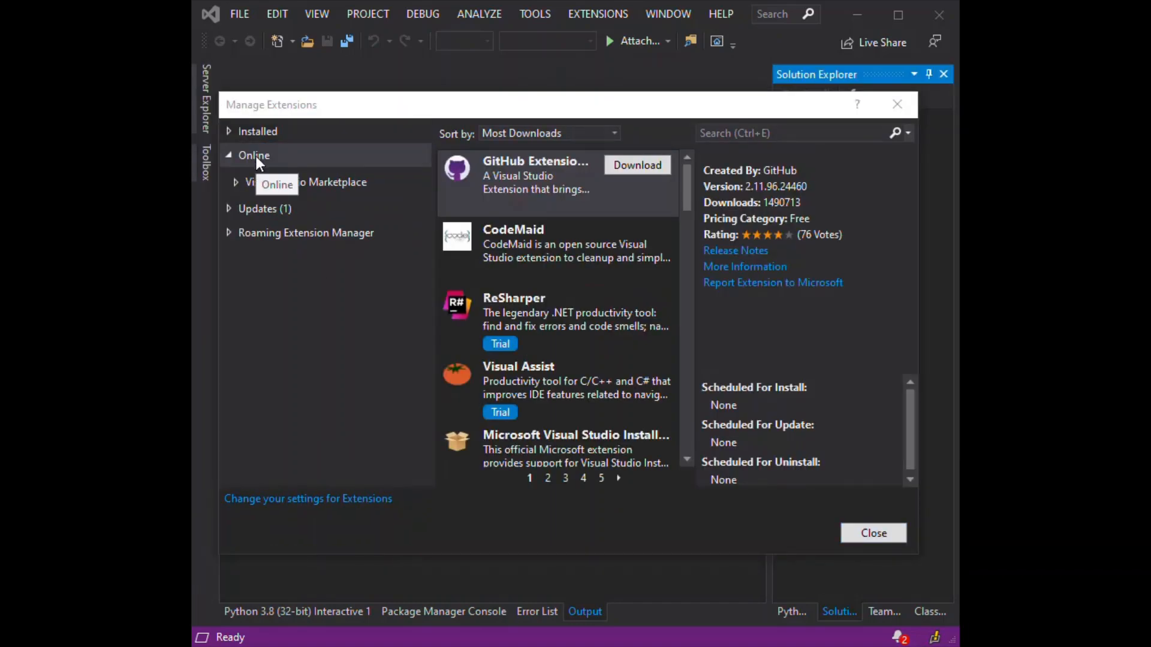
left_click(800, 133)
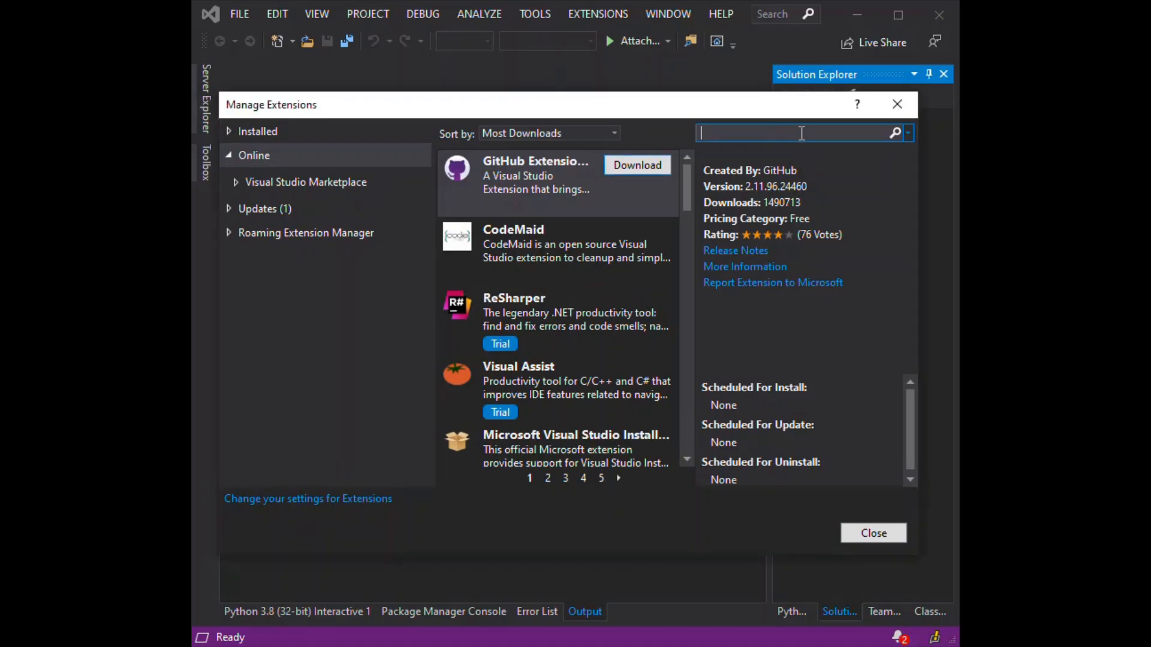
Step: Search the marketplace for 'php', confirm PHP Tools is installed, and close the manager
type("php")
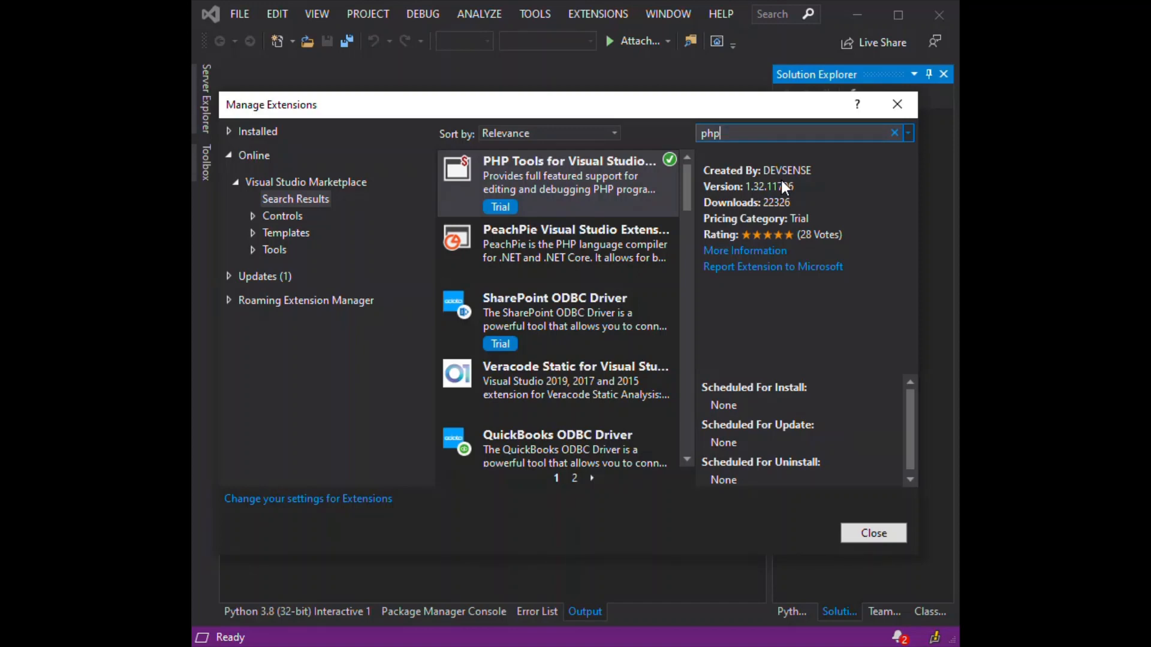
mouse_move(565, 202)
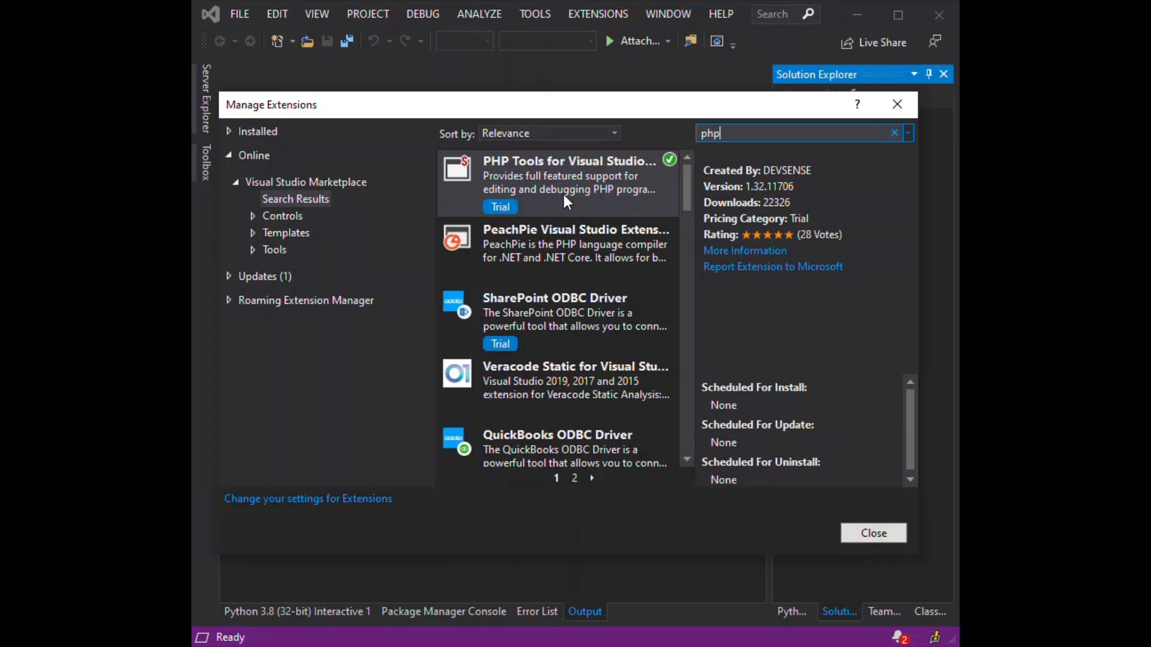
mouse_move(666, 171)
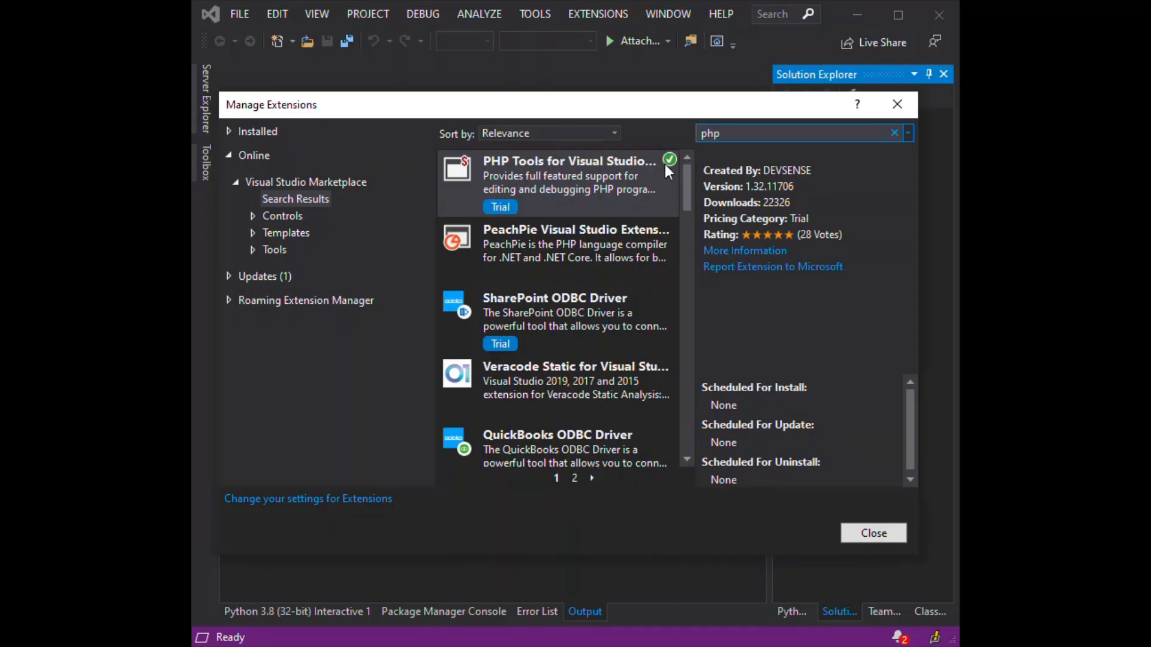
mouse_move(668, 161)
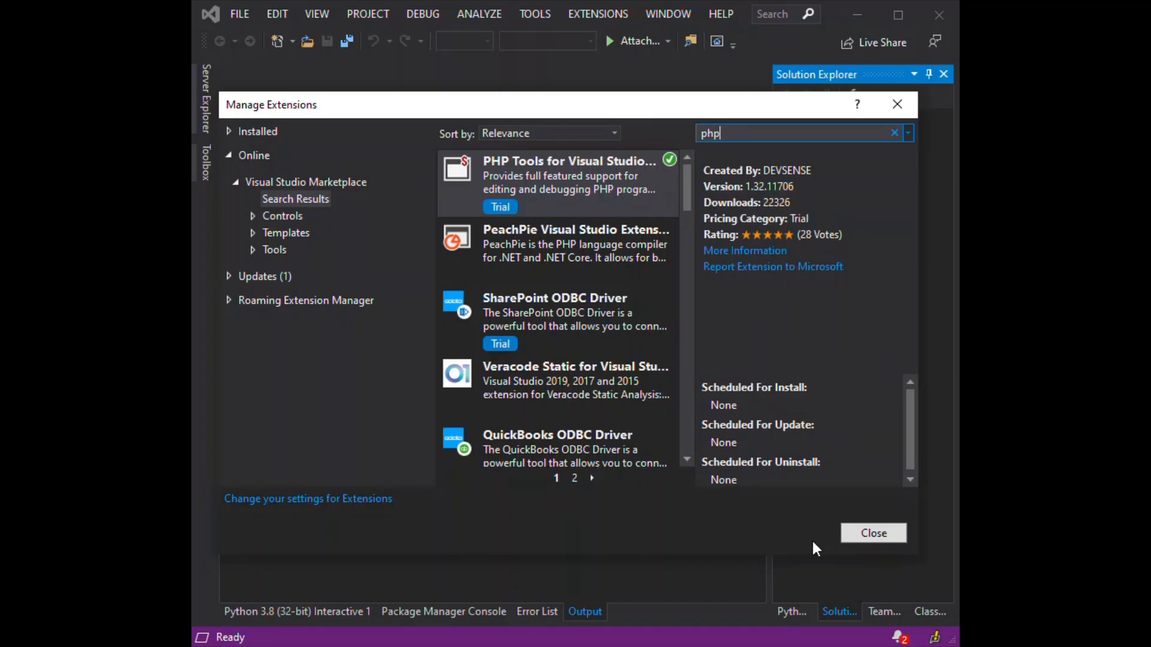
left_click(873, 533)
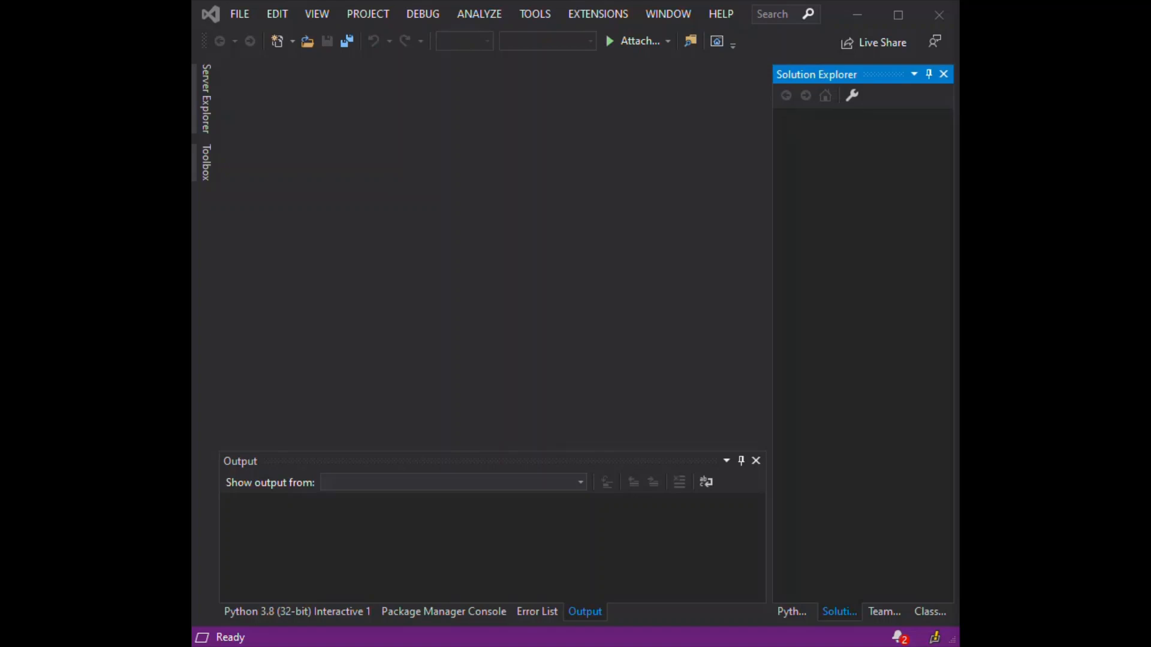
mouse_move(273, 39)
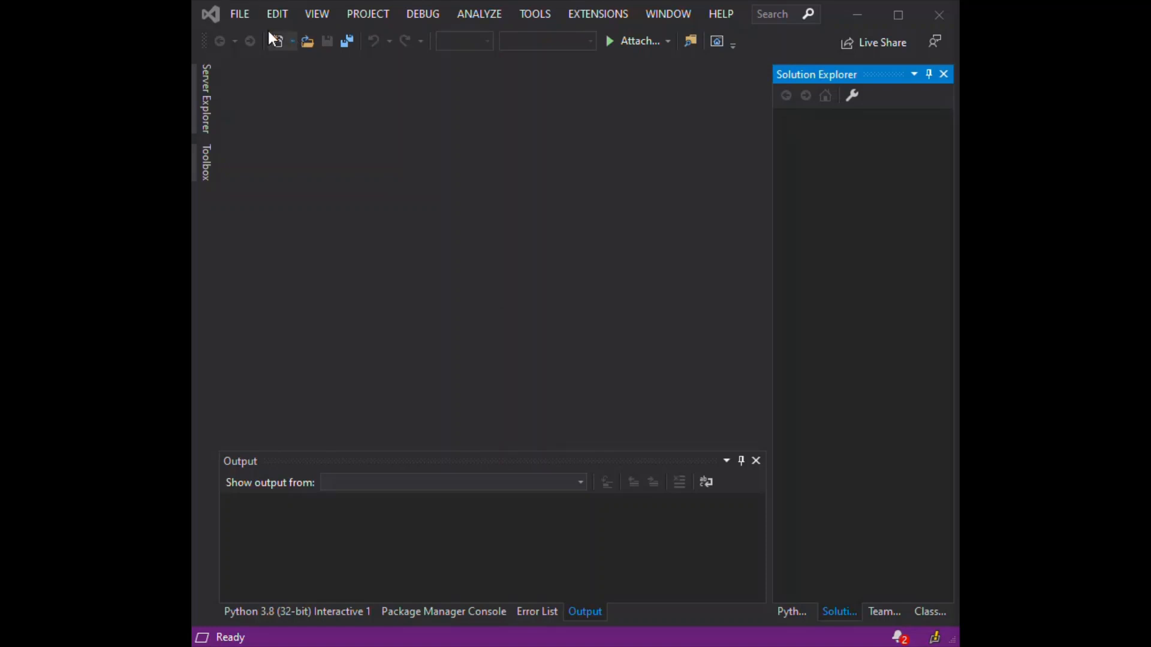
Step: From the File menu's Start Window, begin creating a new project
left_click(239, 13)
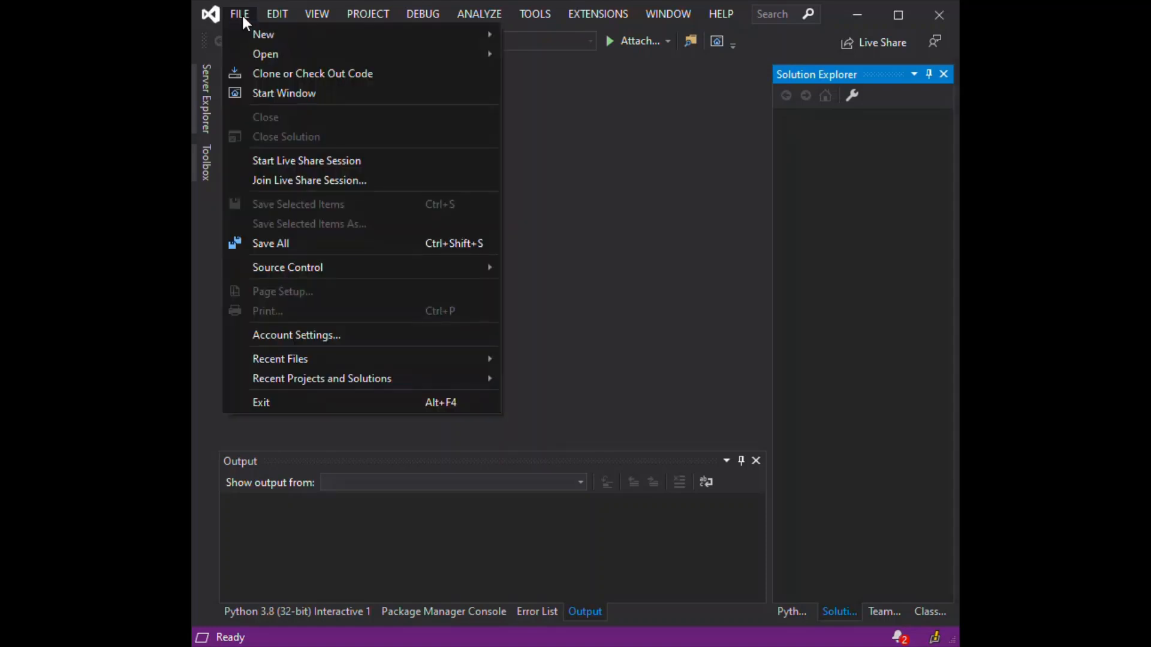
left_click(239, 13)
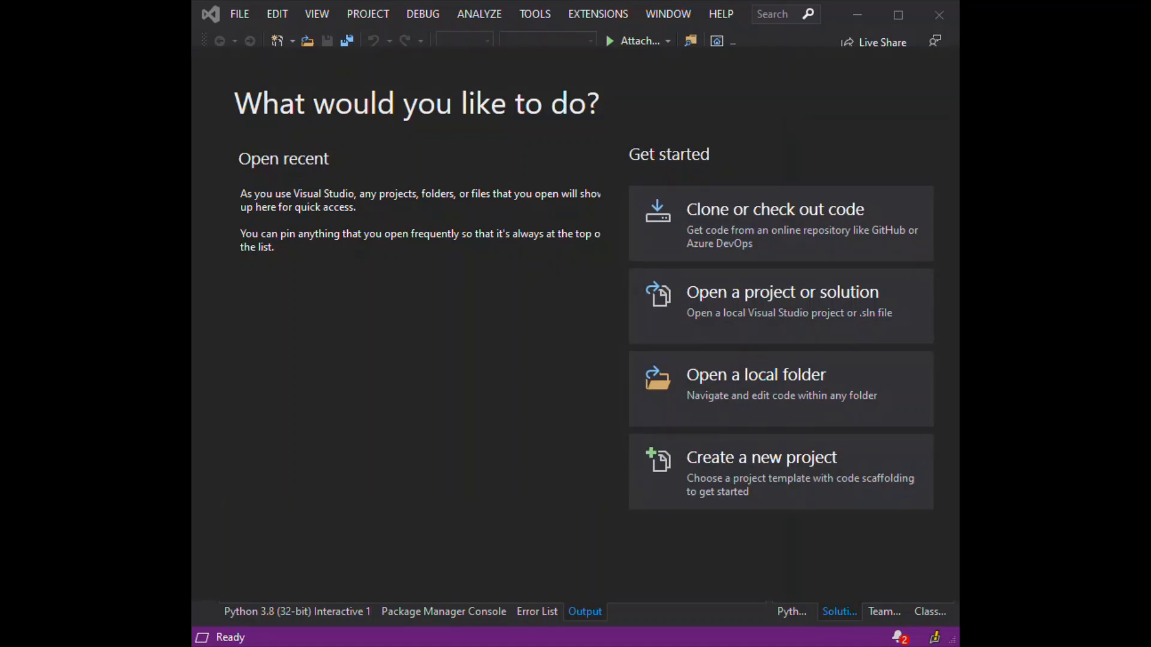
mouse_move(739, 169)
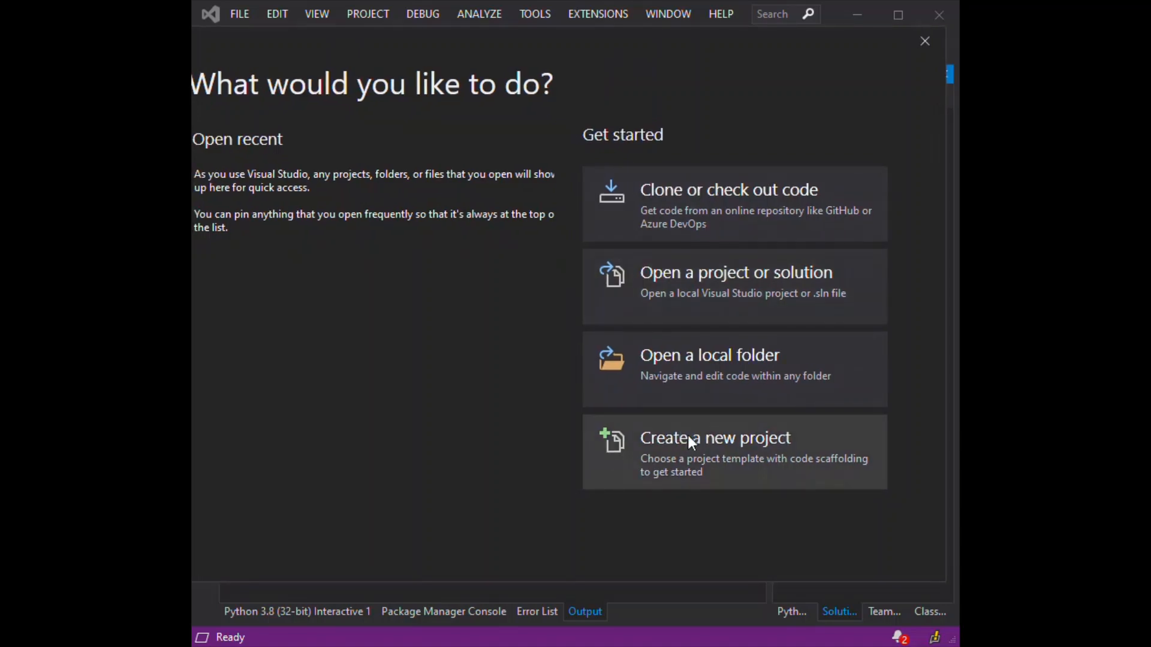
left_click(714, 438)
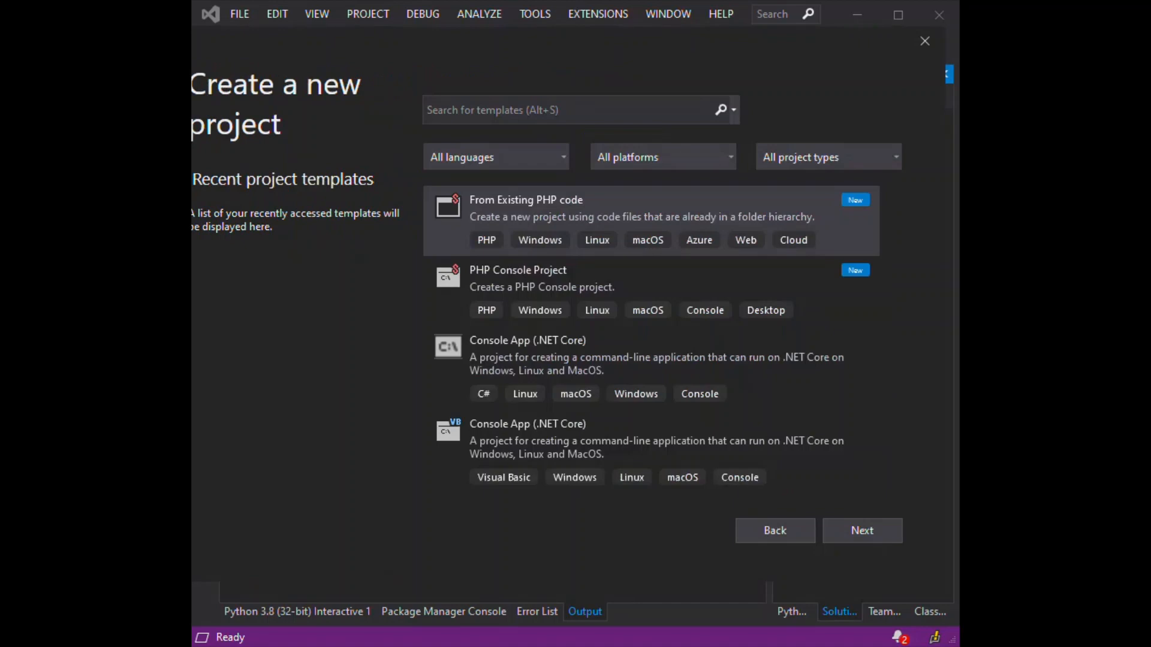
mouse_move(297, 120)
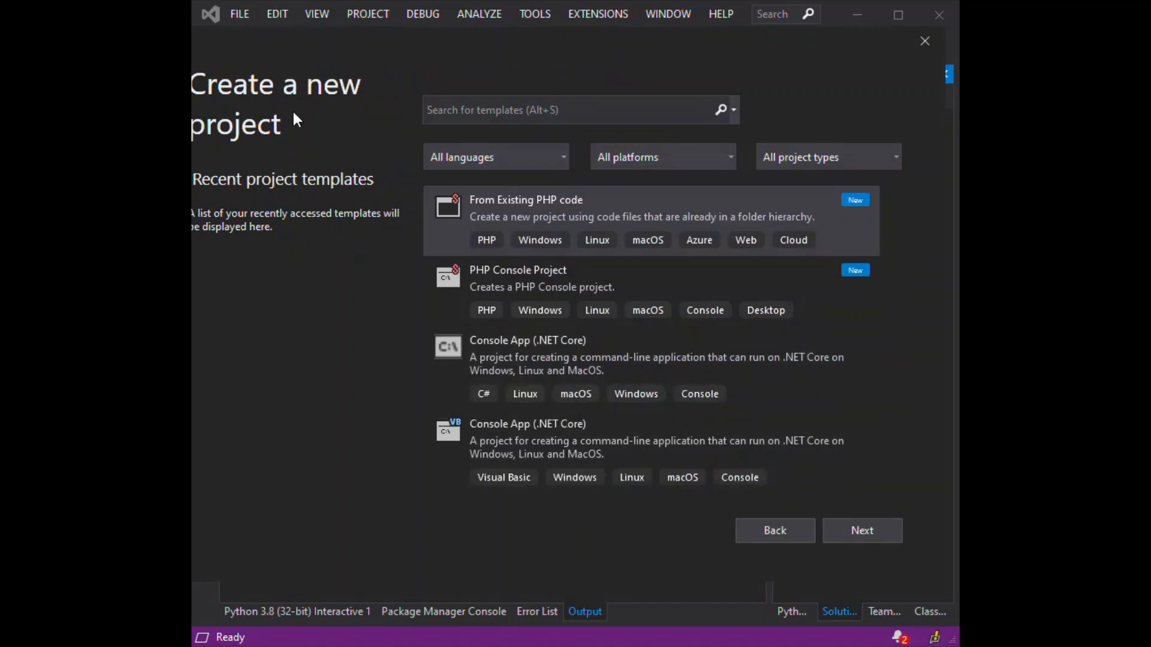
mouse_move(248, 121)
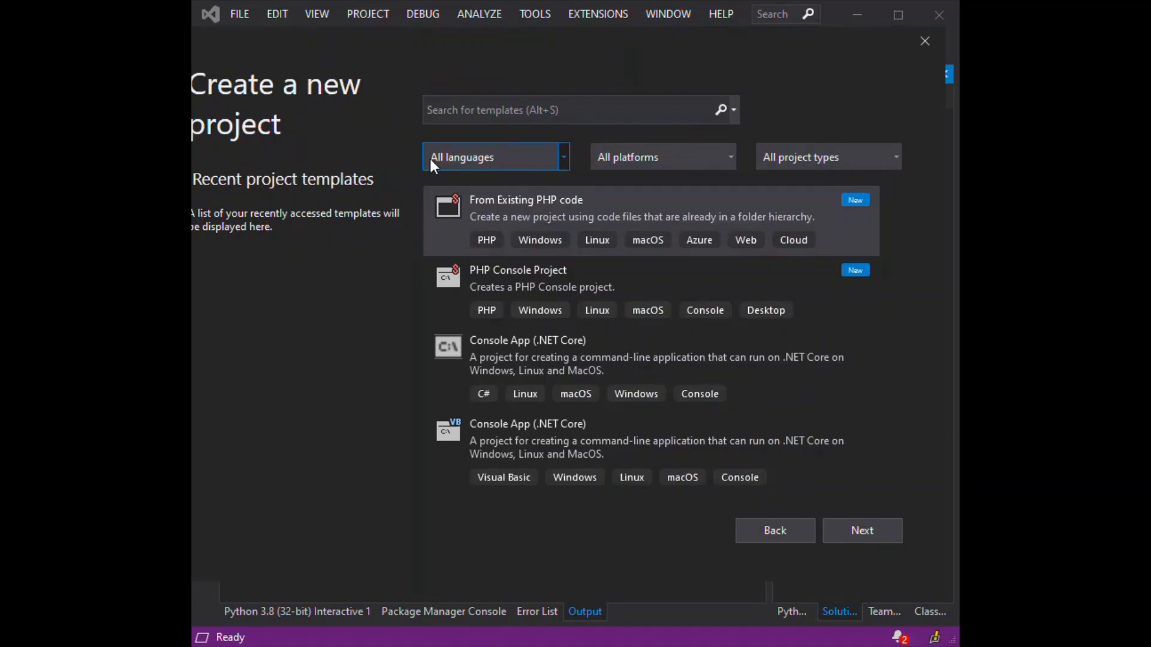
mouse_move(561, 168)
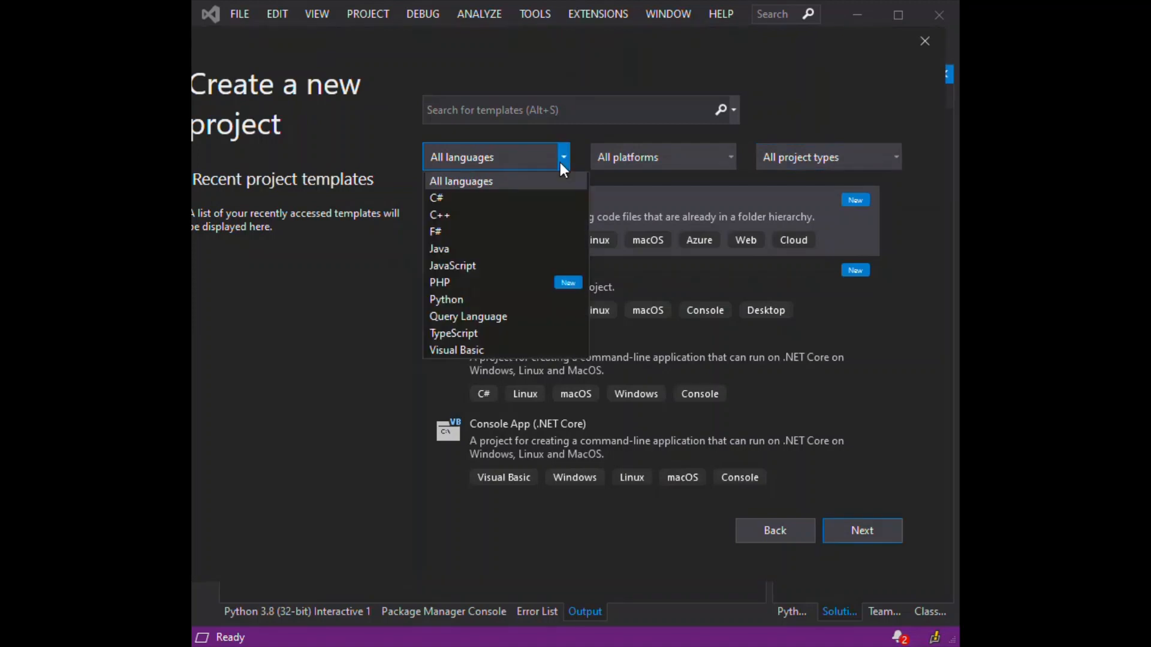
mouse_move(439, 281)
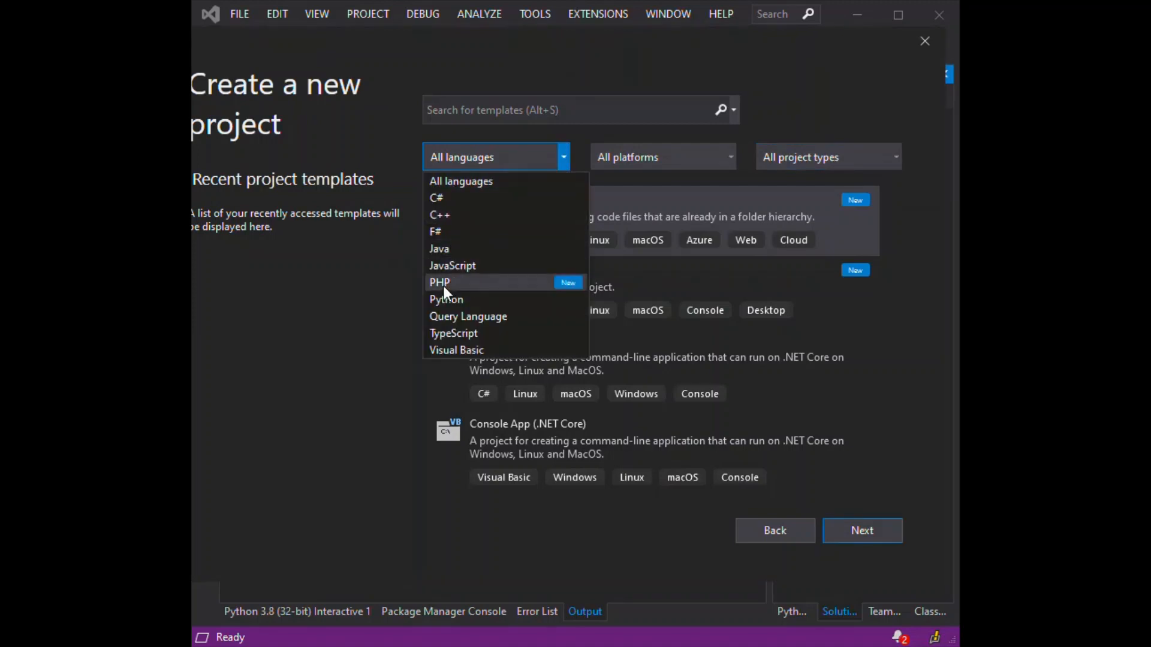
Step: Filter templates to PHP, pick PHP Console Project, and continue to configuration
left_click(438, 282)
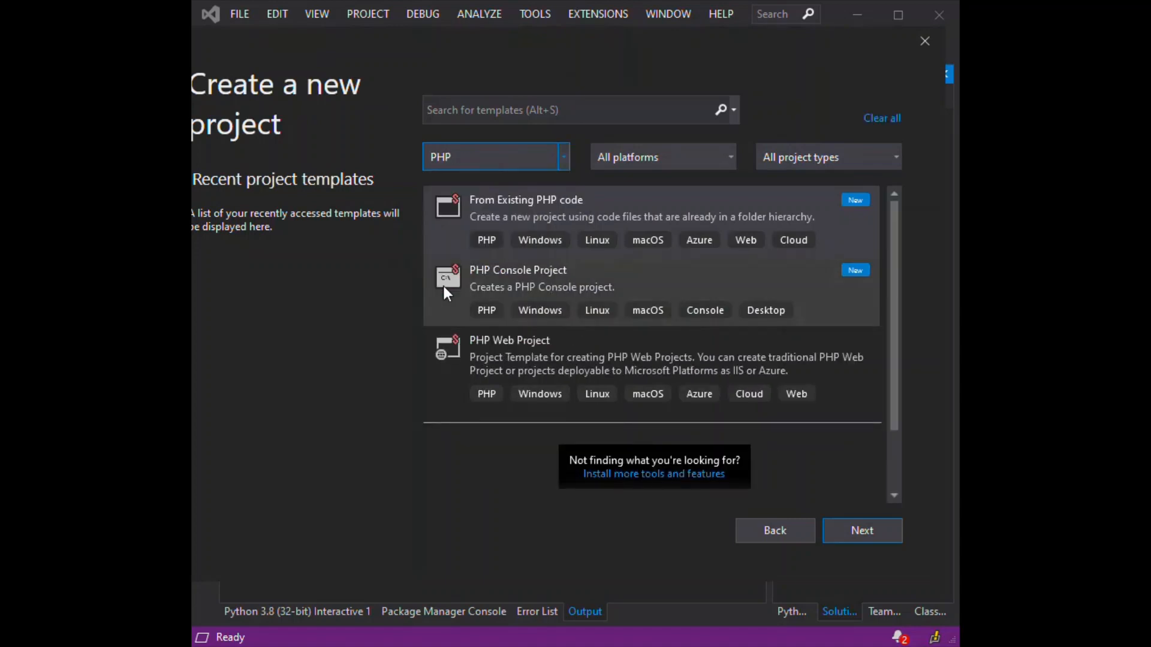
mouse_move(742, 343)
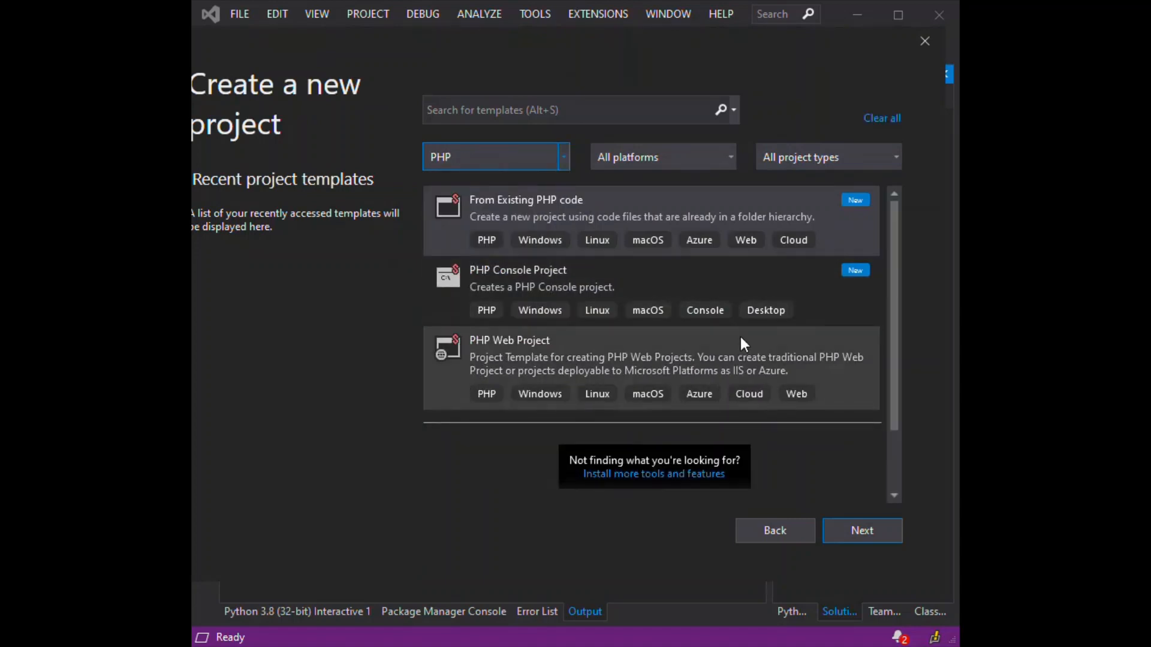
mouse_move(813, 353)
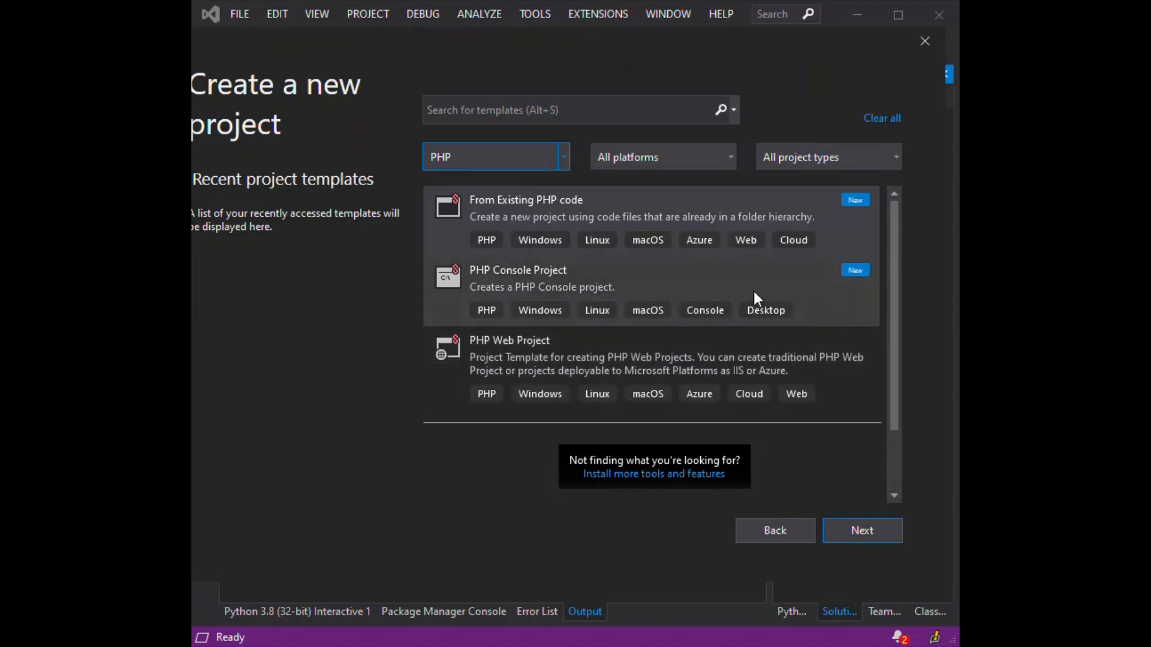
mouse_move(608, 288)
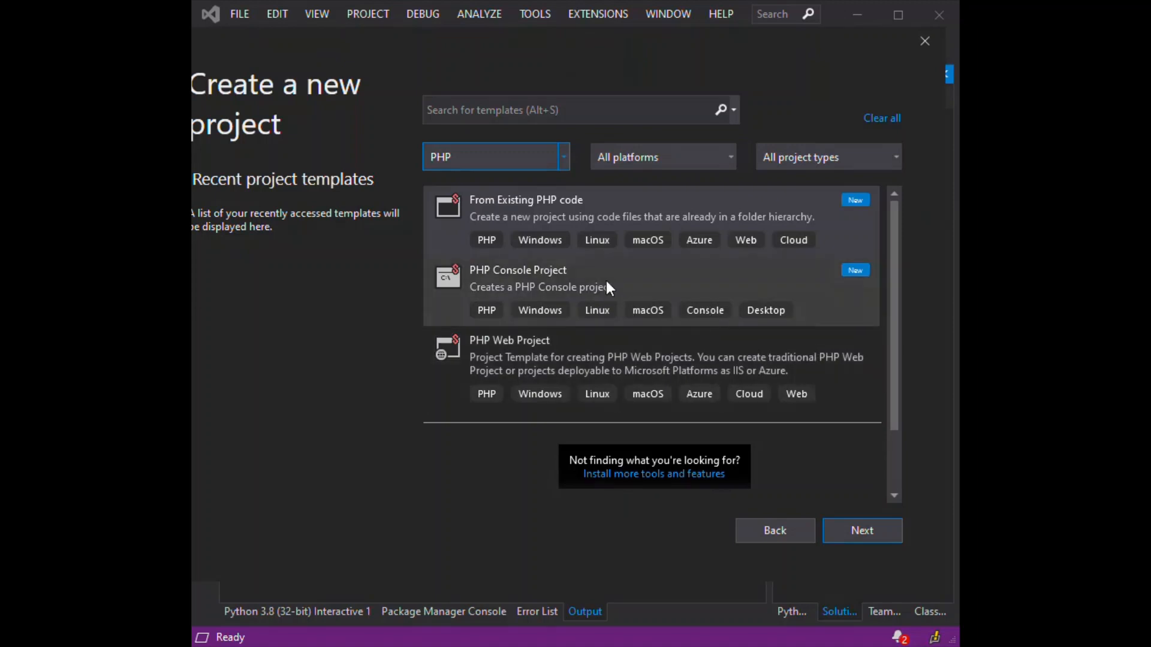
left_click(609, 286)
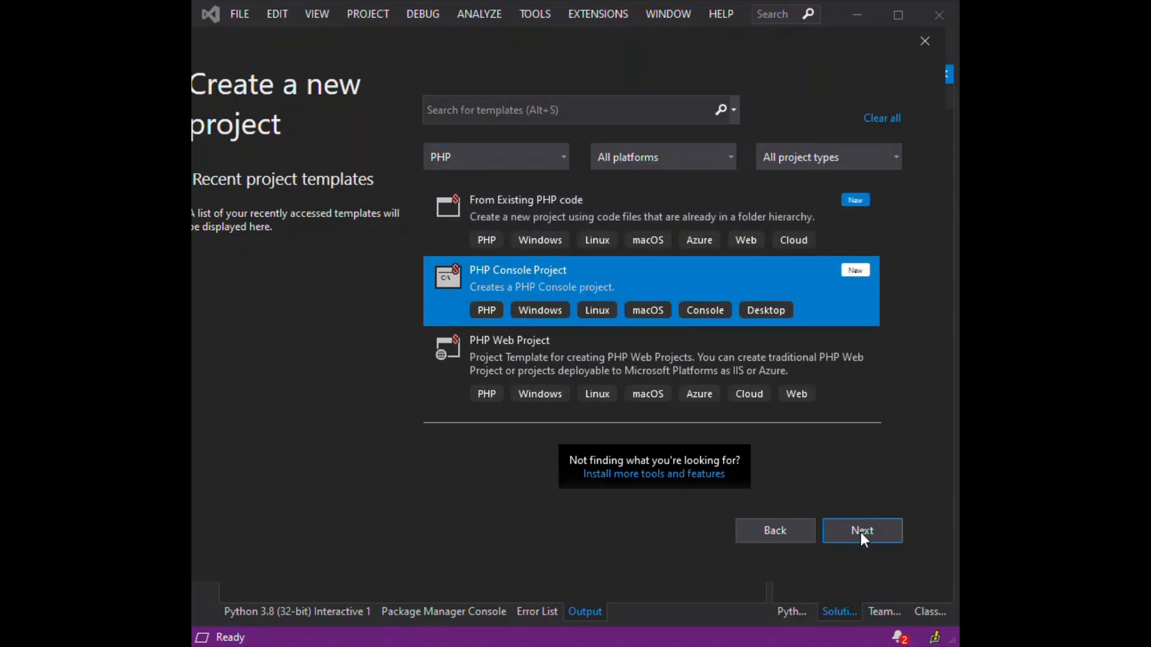
left_click(861, 530)
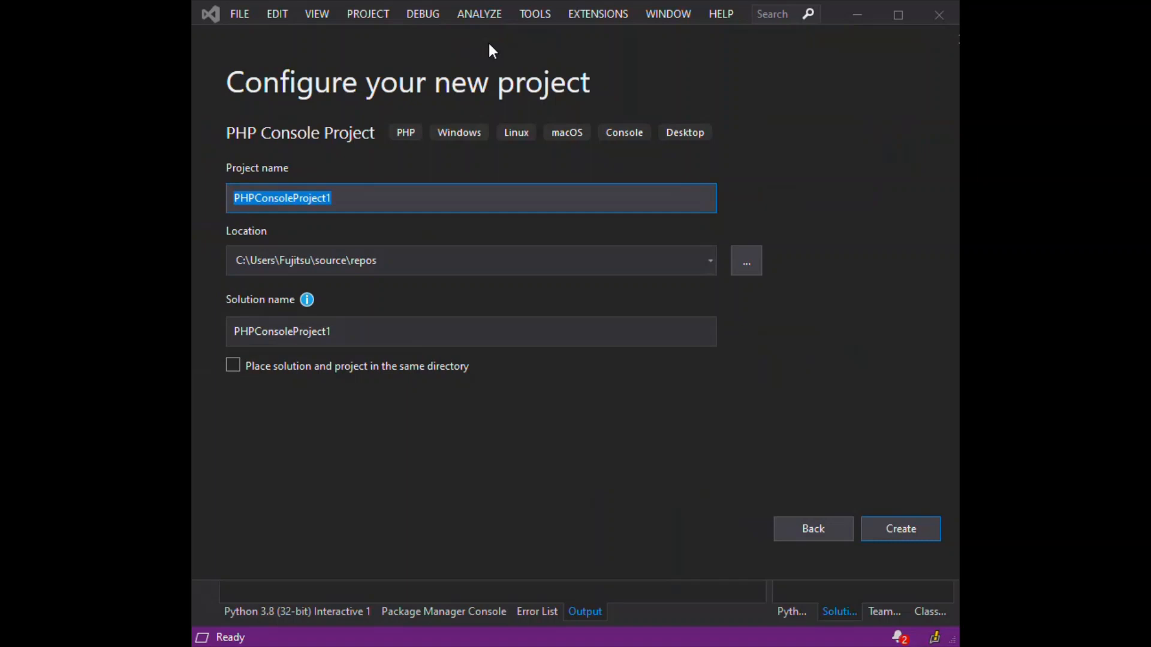
mouse_move(360, 231)
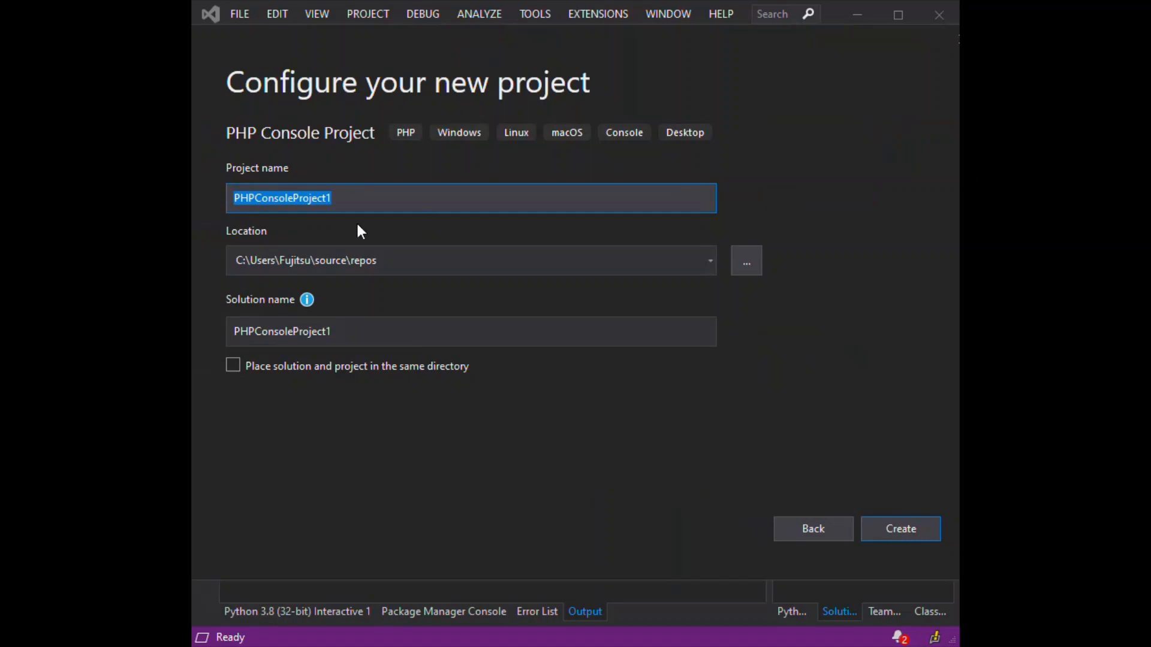
mouse_move(367, 289)
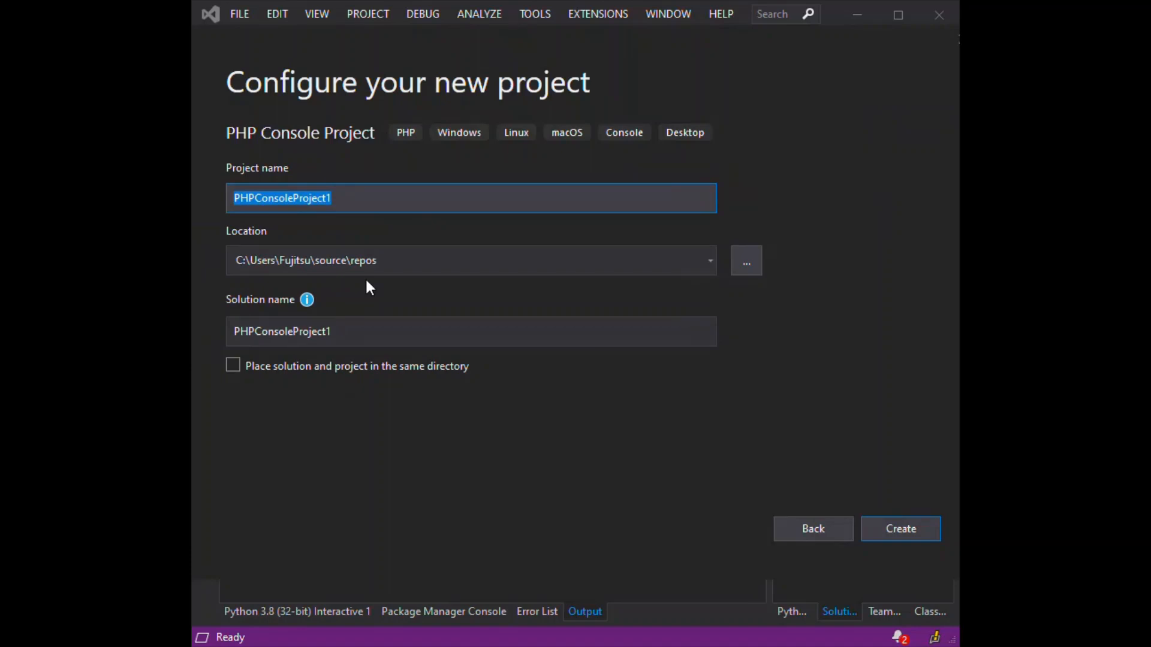
mouse_move(449, 240)
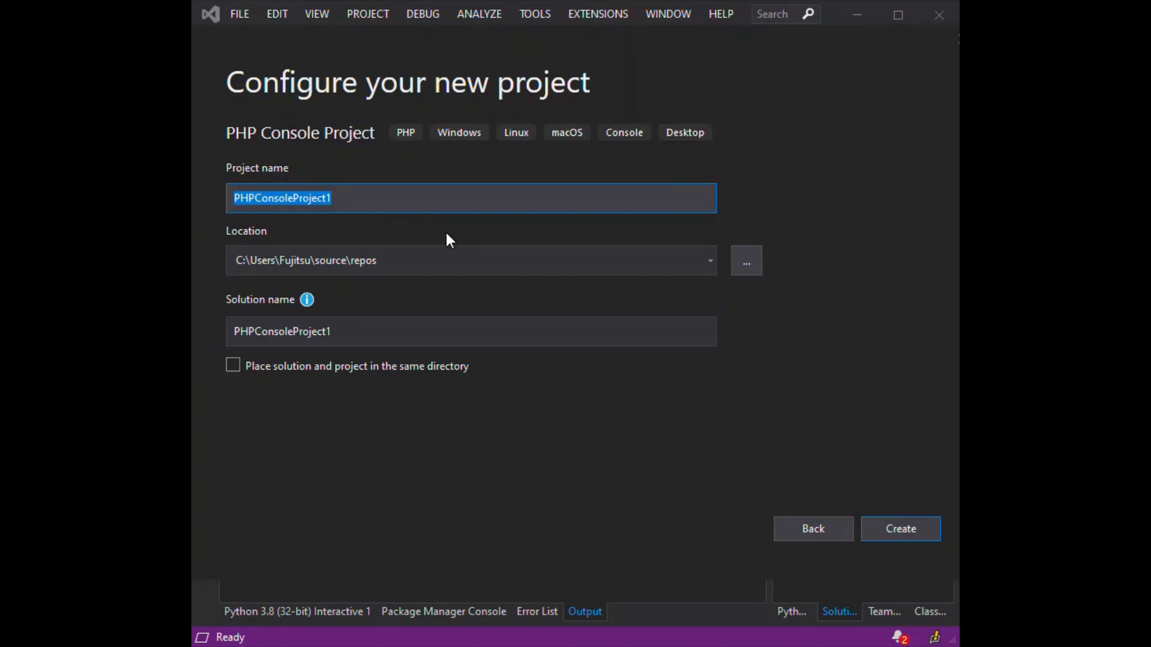
mouse_move(883, 501)
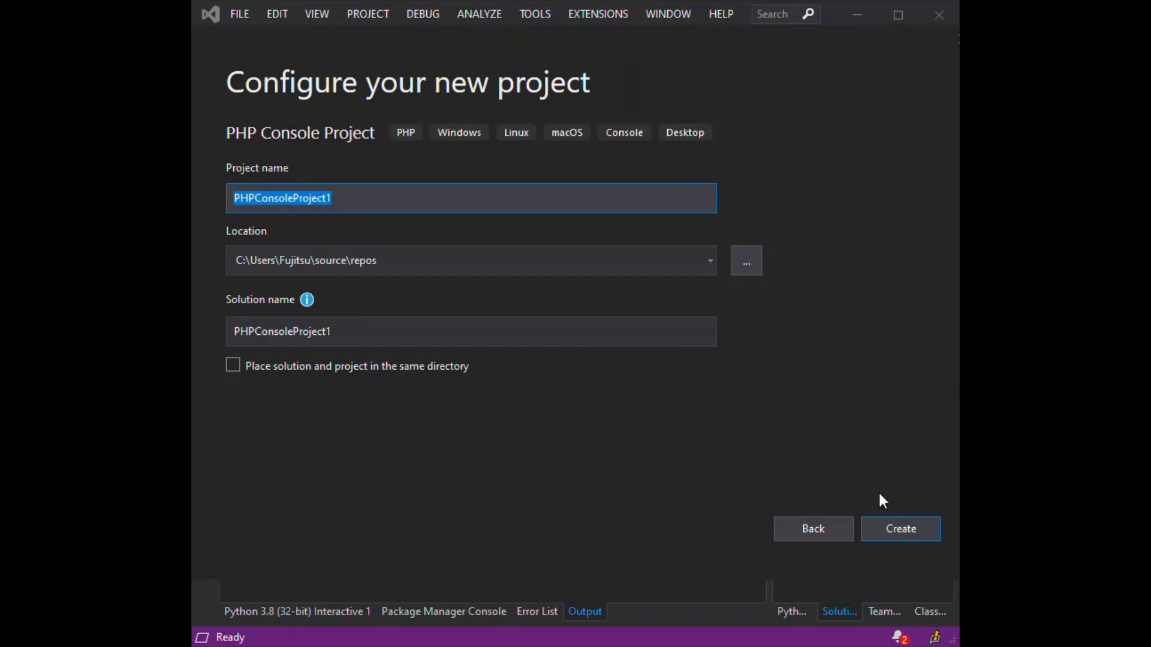
Step: Create PHPConsoleProject1 with the default name and repos location
left_click(900, 528)
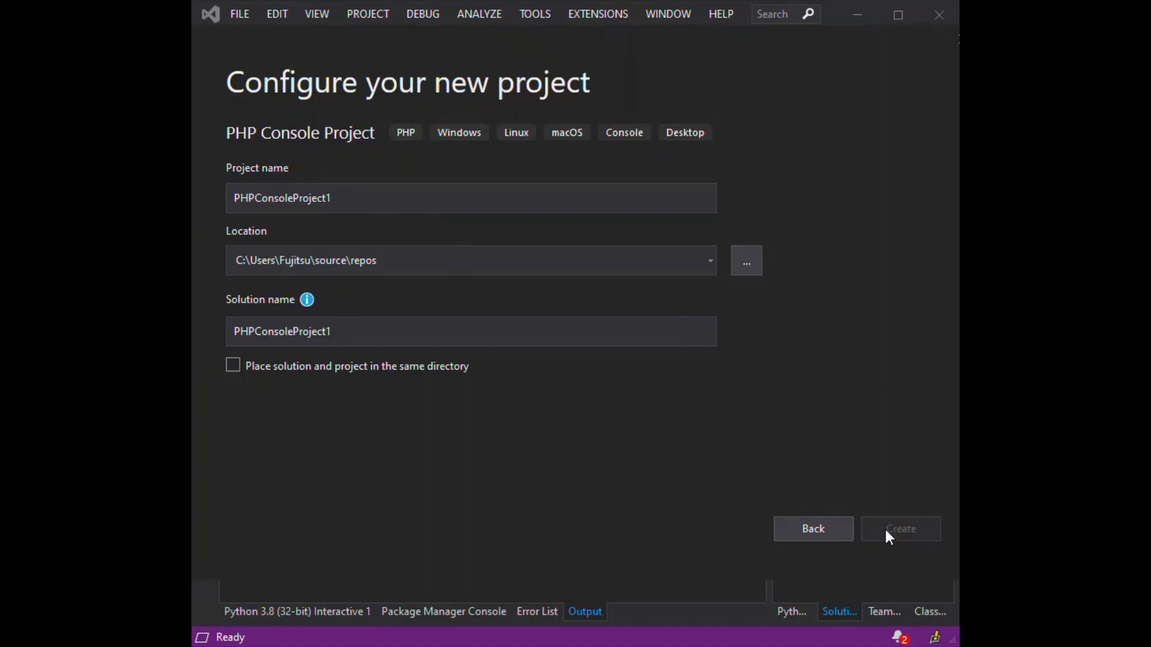
left_click(900, 528)
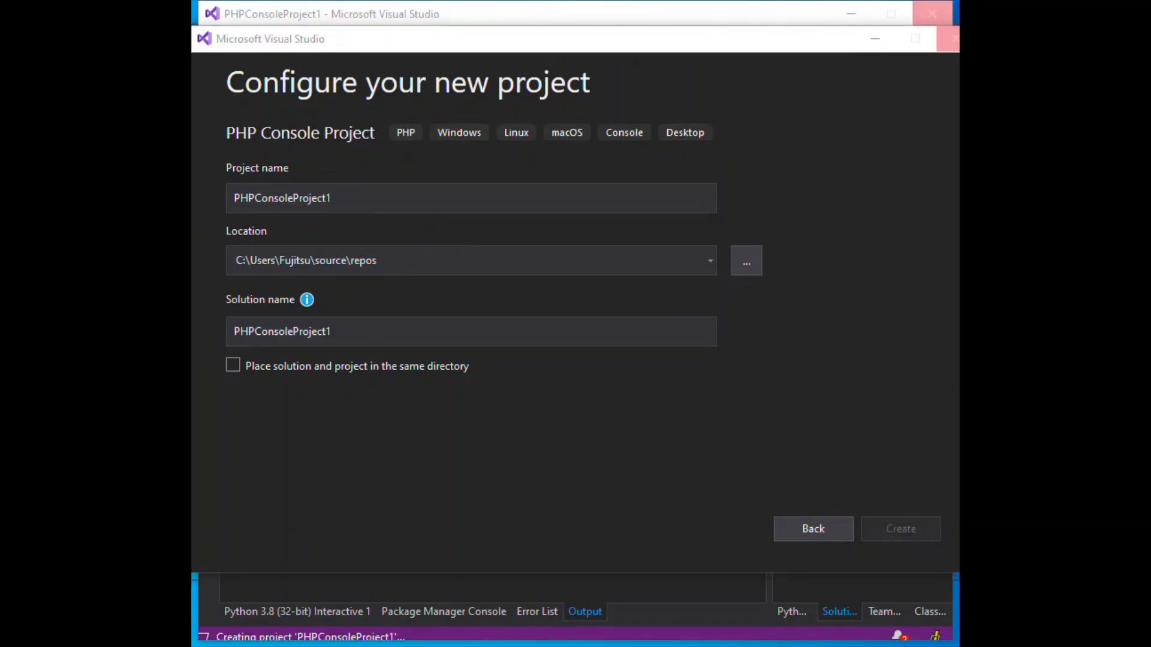
left_click(900, 529)
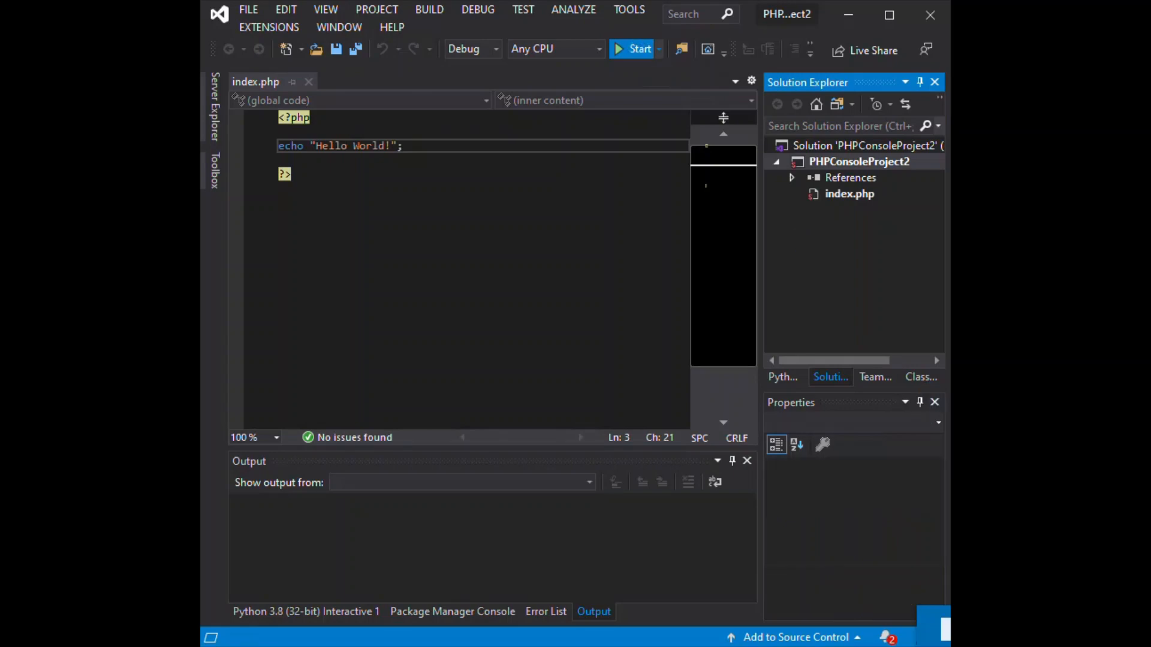
Step: Run the Hello World index.php script from the toolbar Start button
left_click(635, 49)
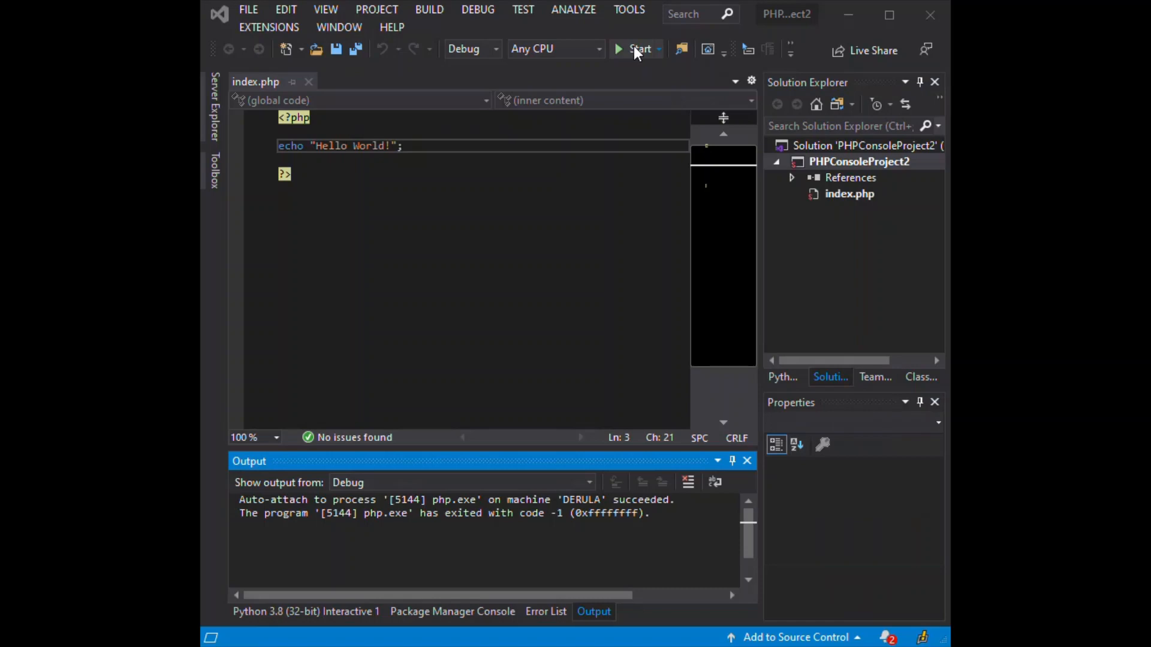
left_click(634, 48)
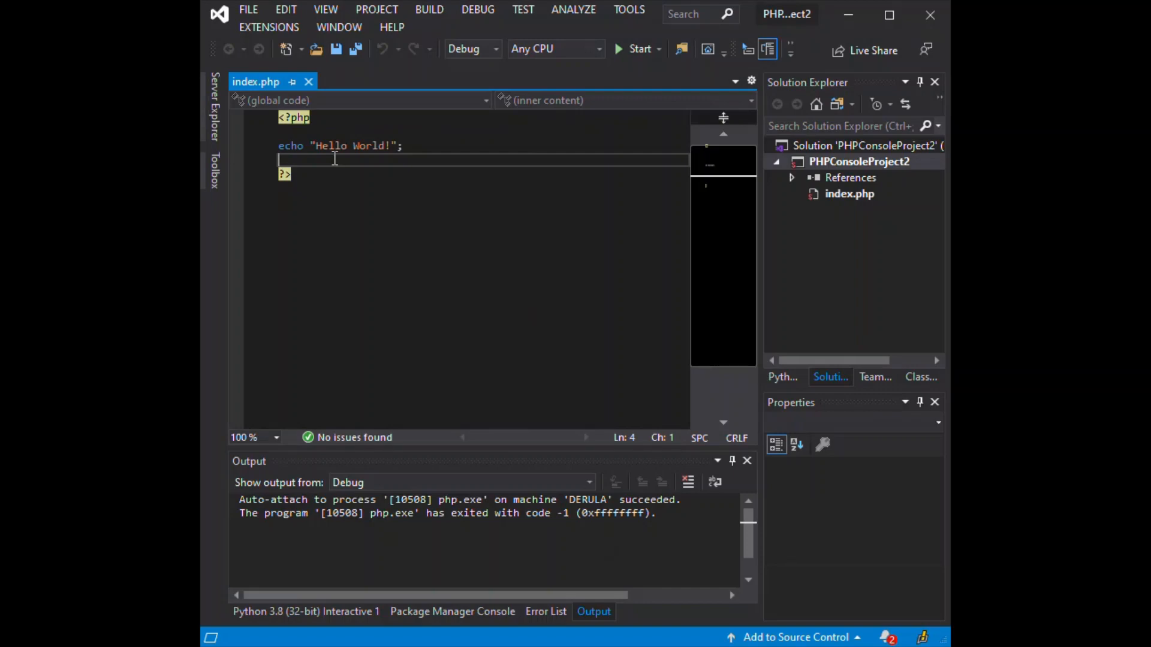
Step: Add echo ""; below the Hello World echo and set a breakpoint on it
type("echo")
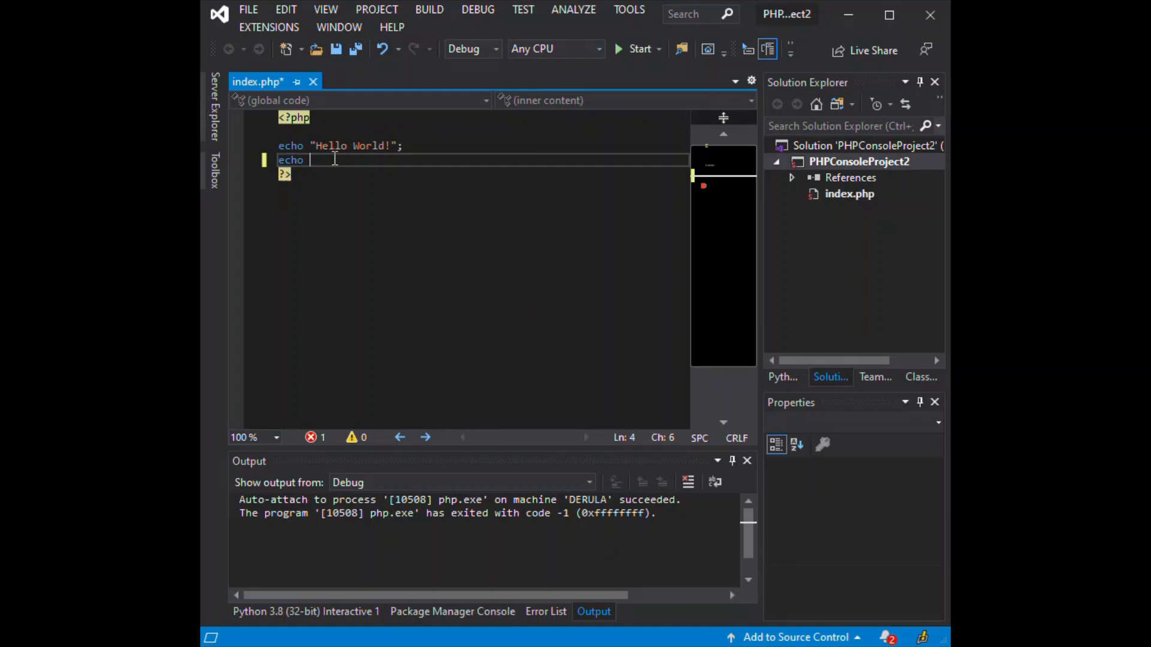
type("\"\"")
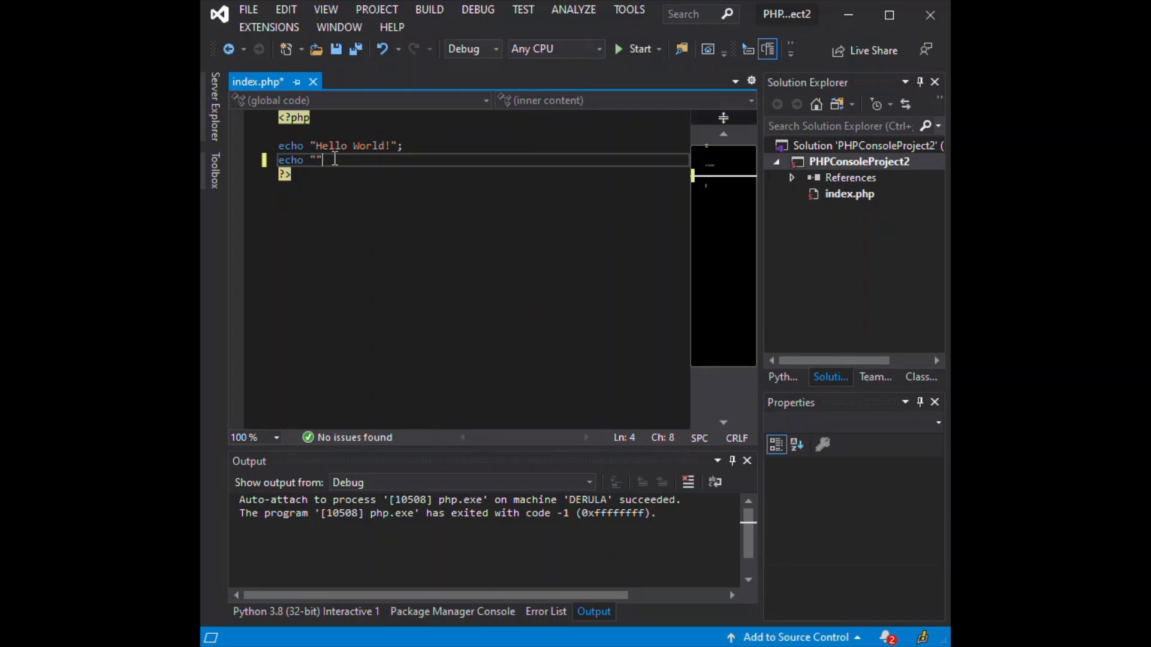
type(";")
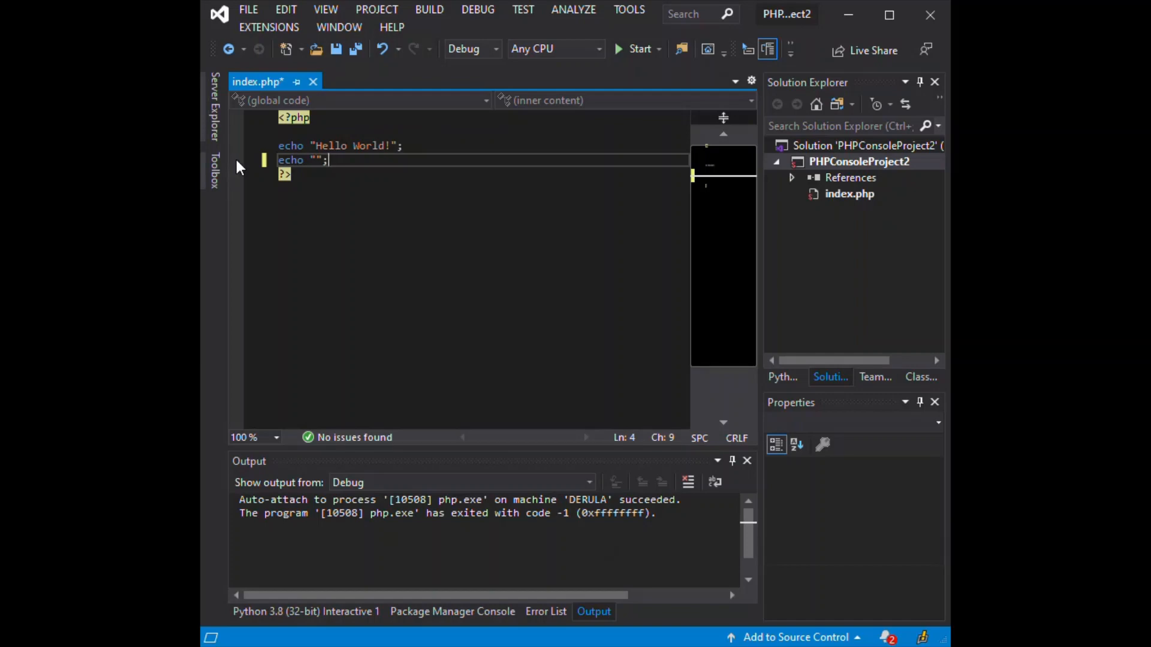
left_click(264, 160)
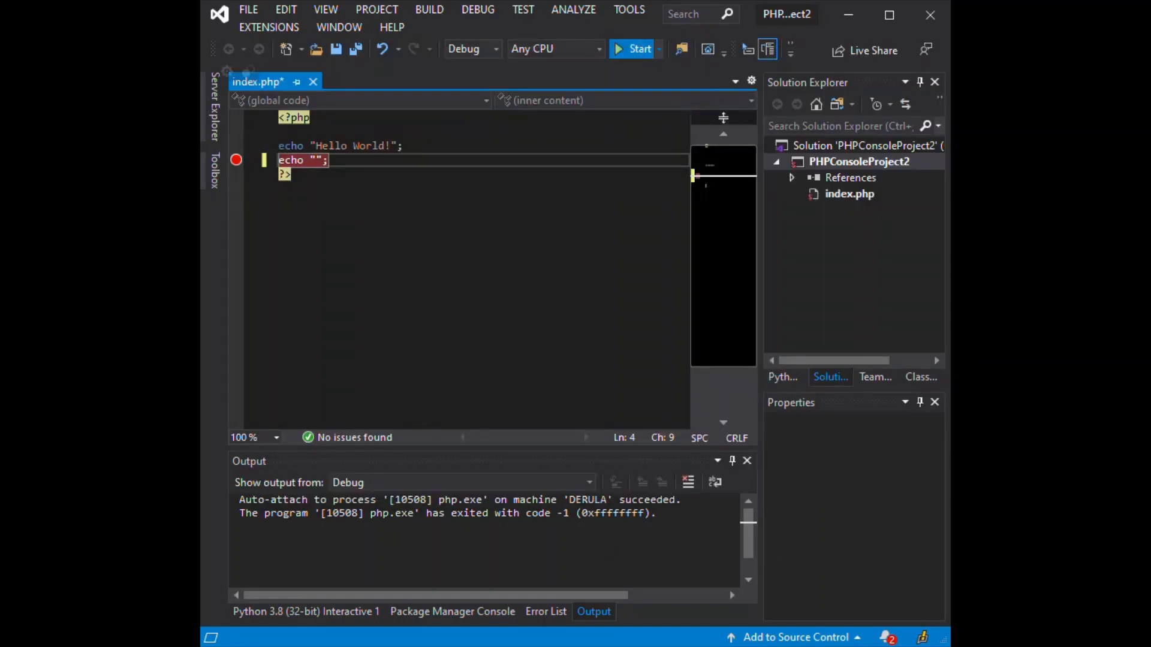
Step: Debug the script, see Hello World! in the php.exe console, then close it
left_click(638, 49)
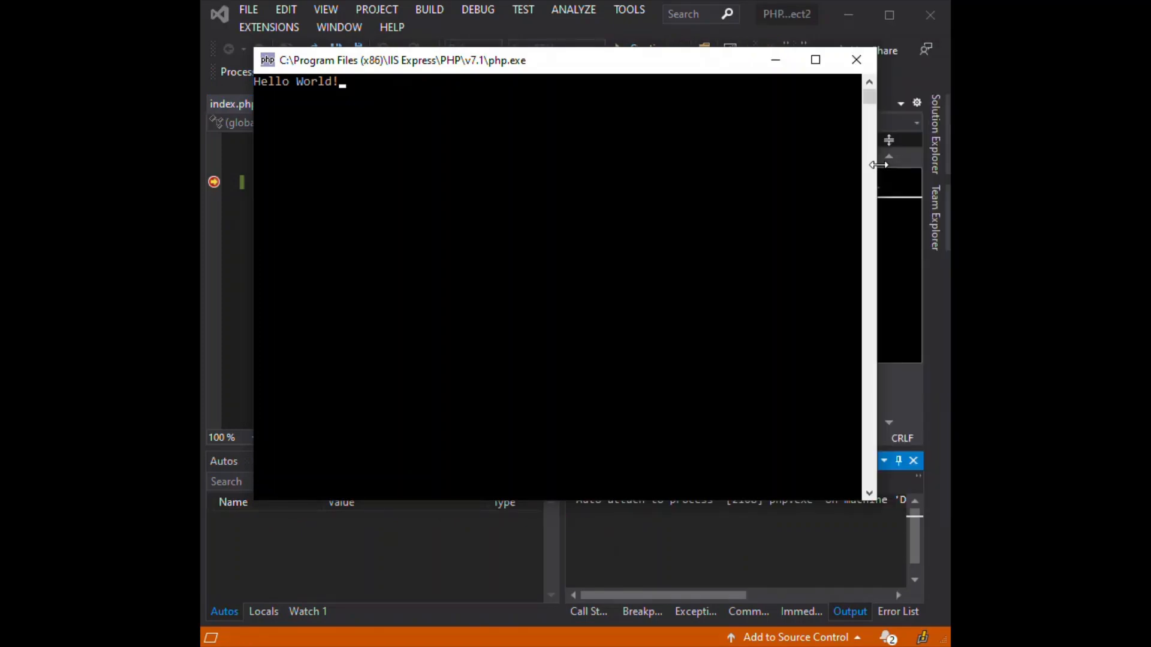
mouse_move(778, 187)
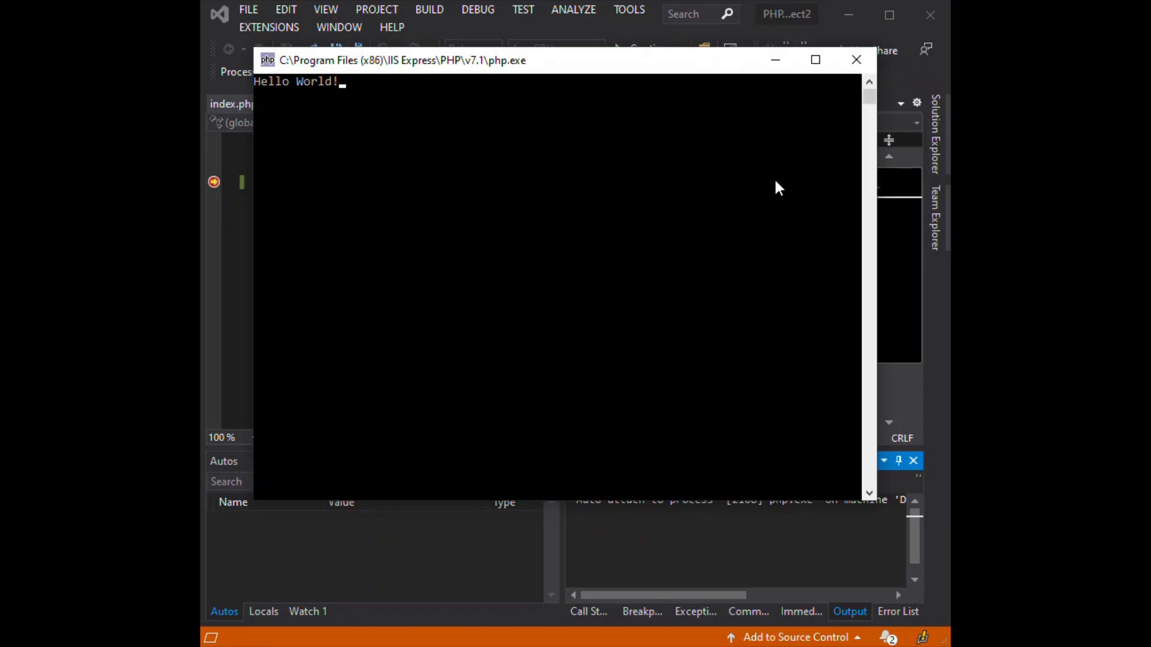
mouse_move(880, 87)
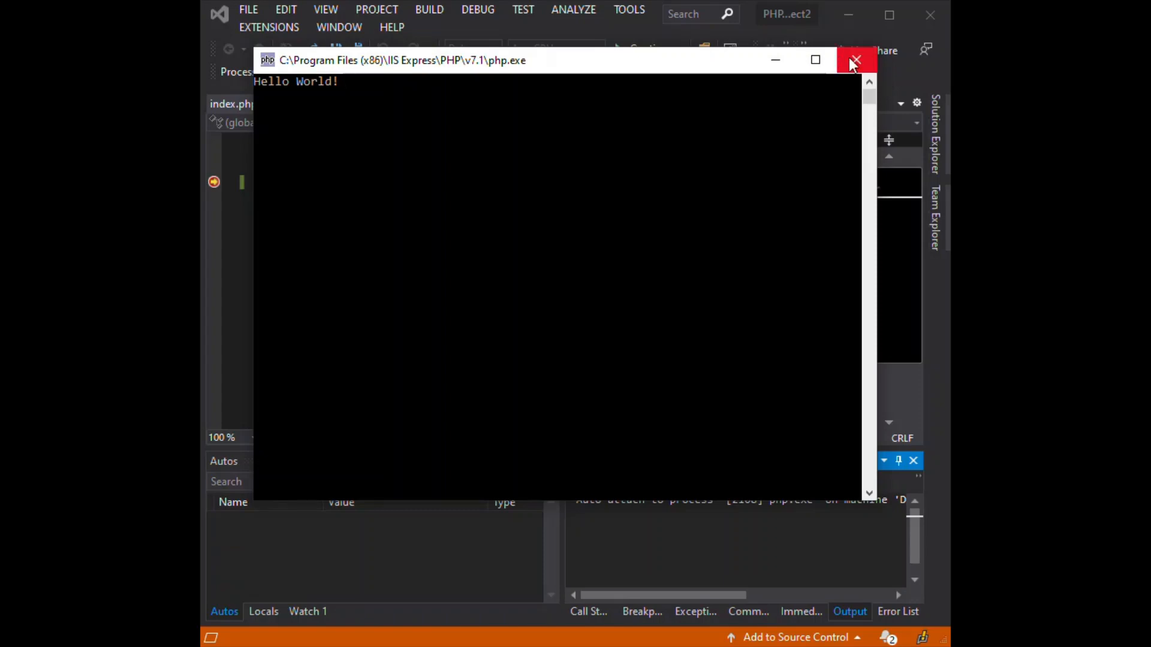
left_click(856, 60)
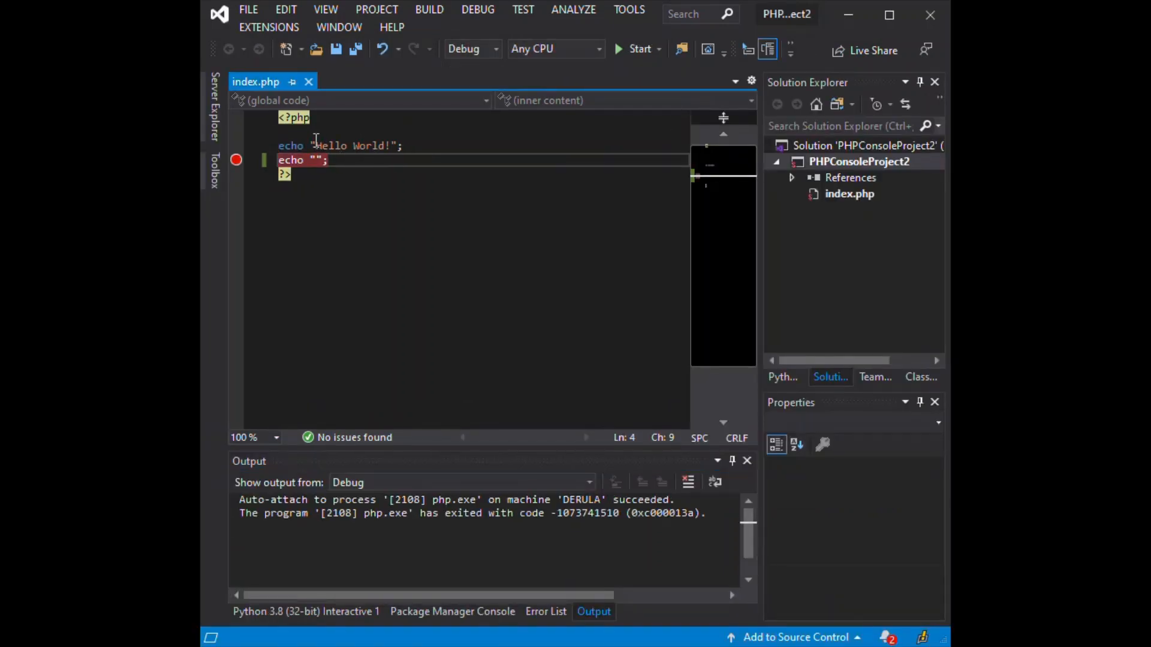
Step: Add a new line setting $message to "PHP in visual studio 2019"
key("Enter")
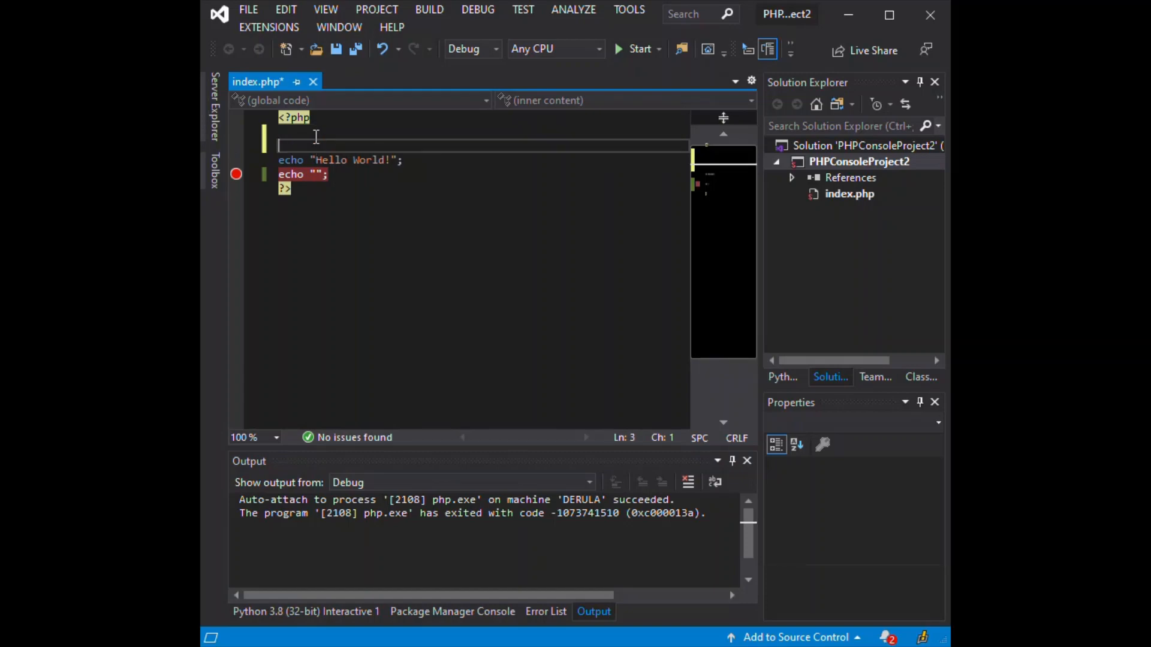
type("$")
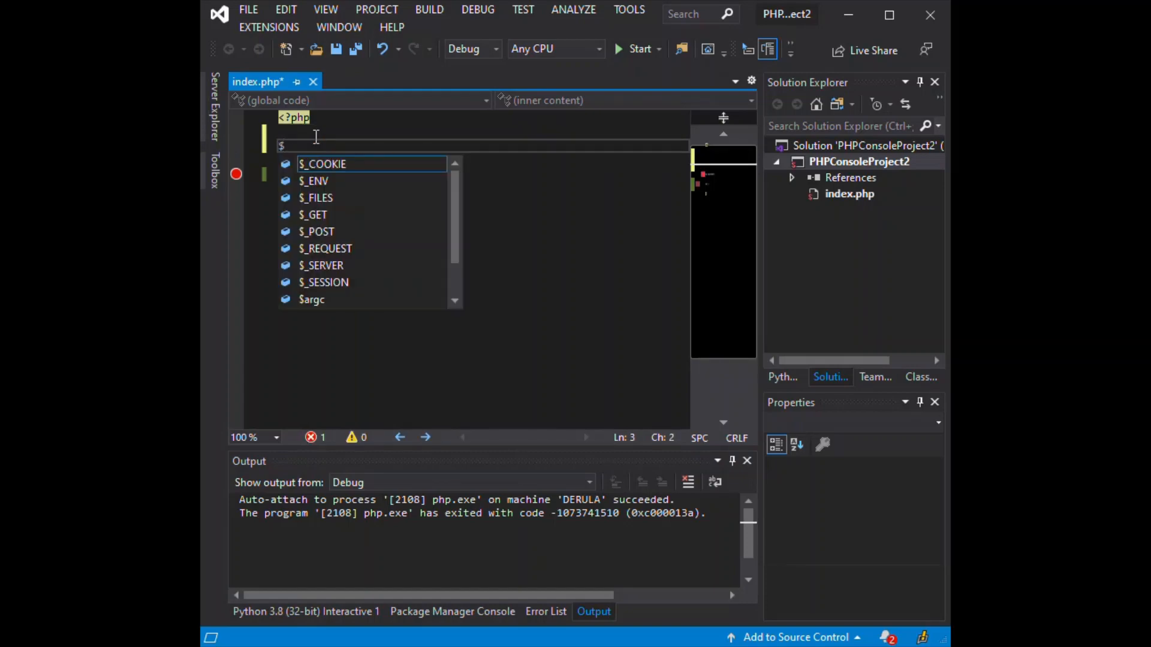
type("message")
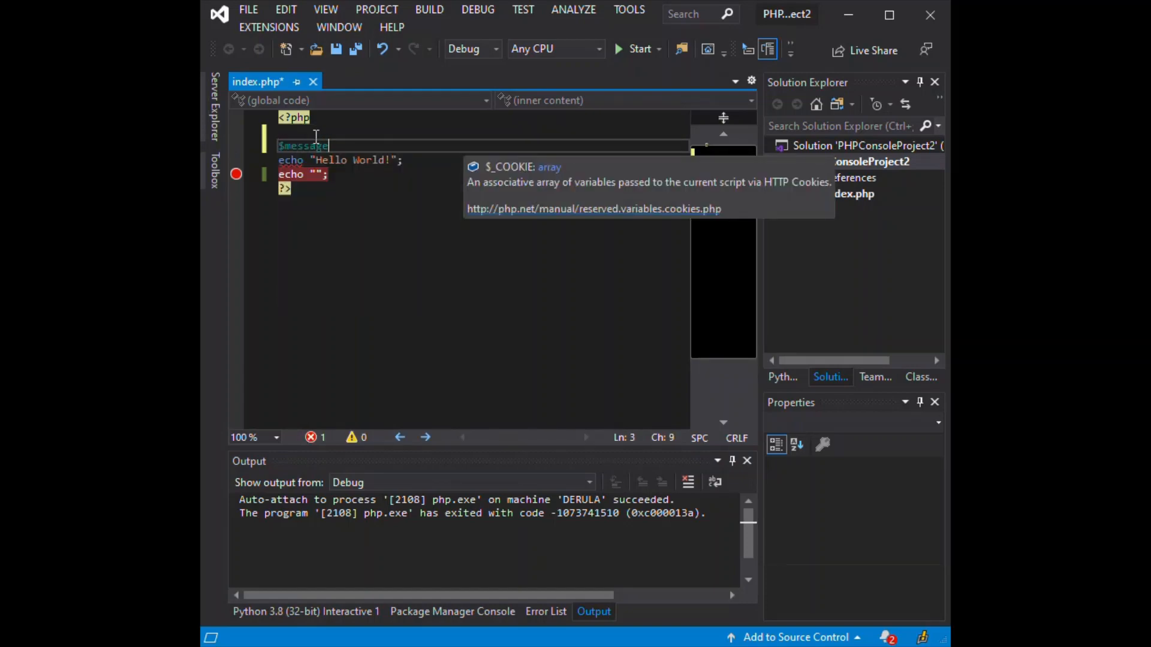
type("= \"")
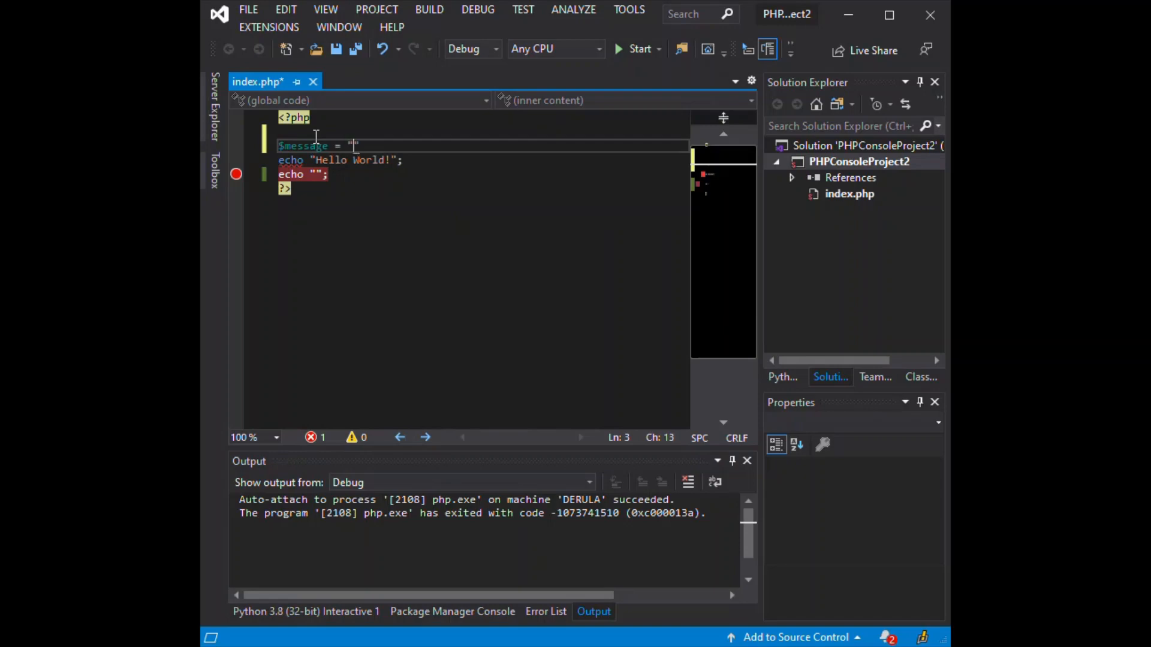
type("PHP in visual")
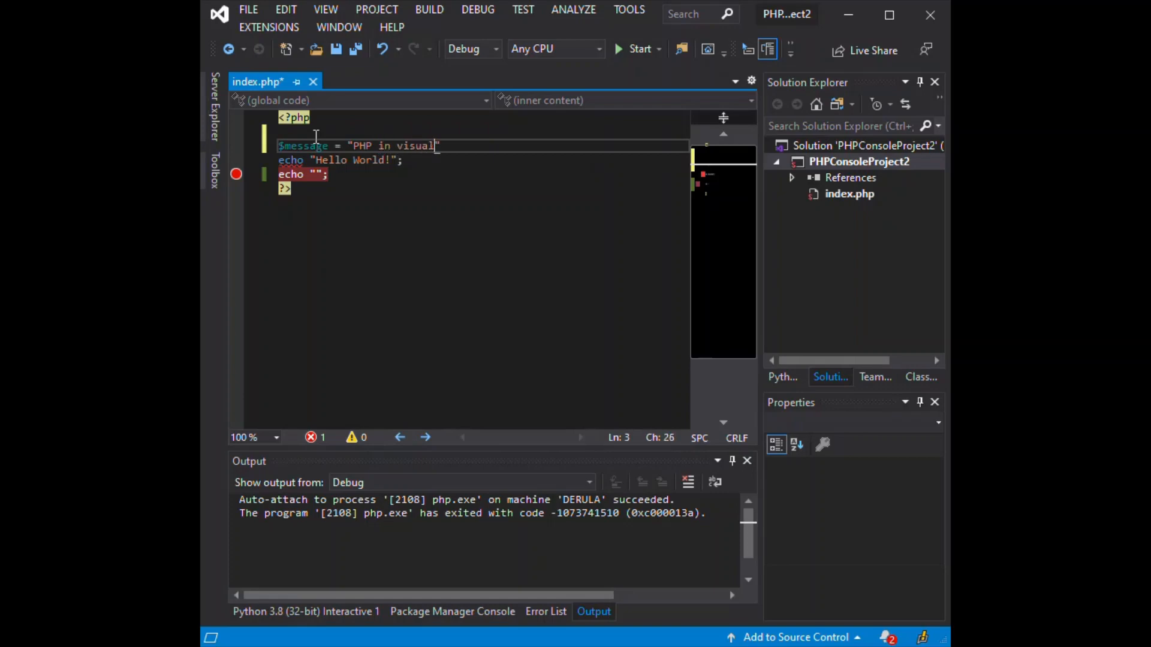
type("studio 2019")
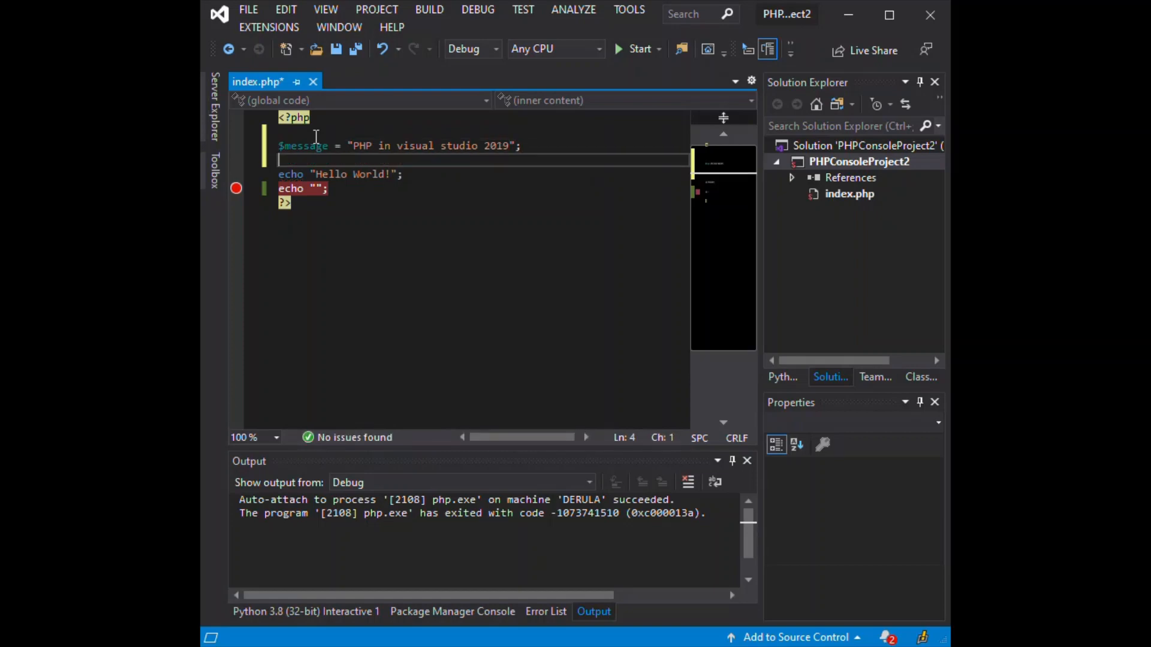
Step: Add $message1 = "Hello People"; on the next line
type("$")
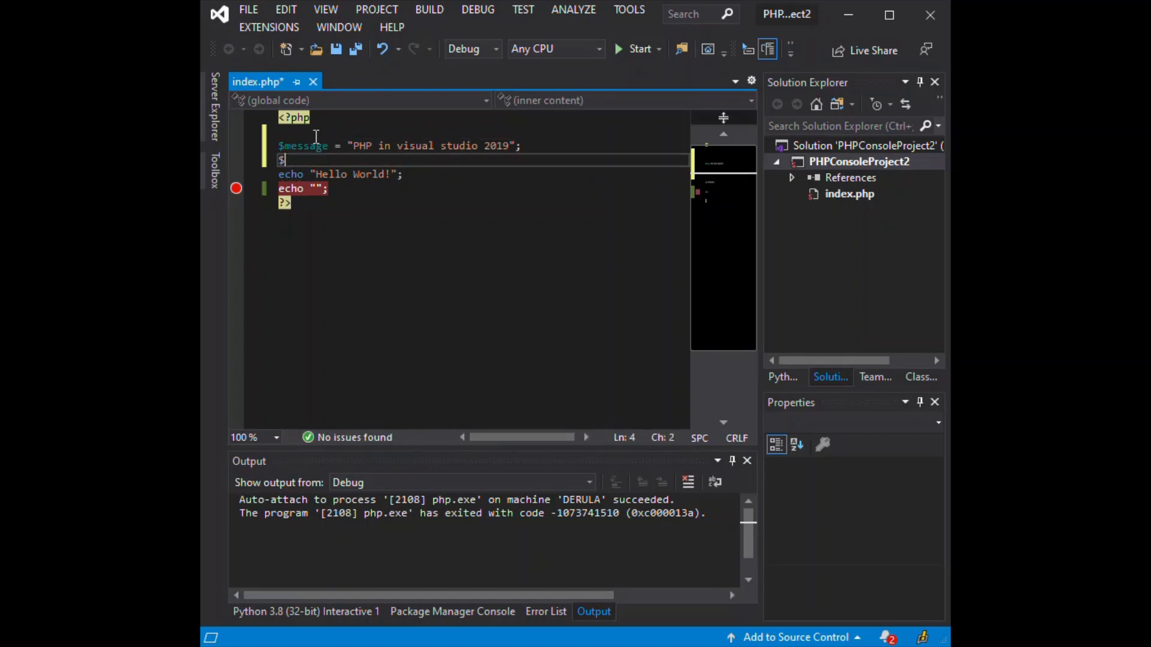
type("$message")
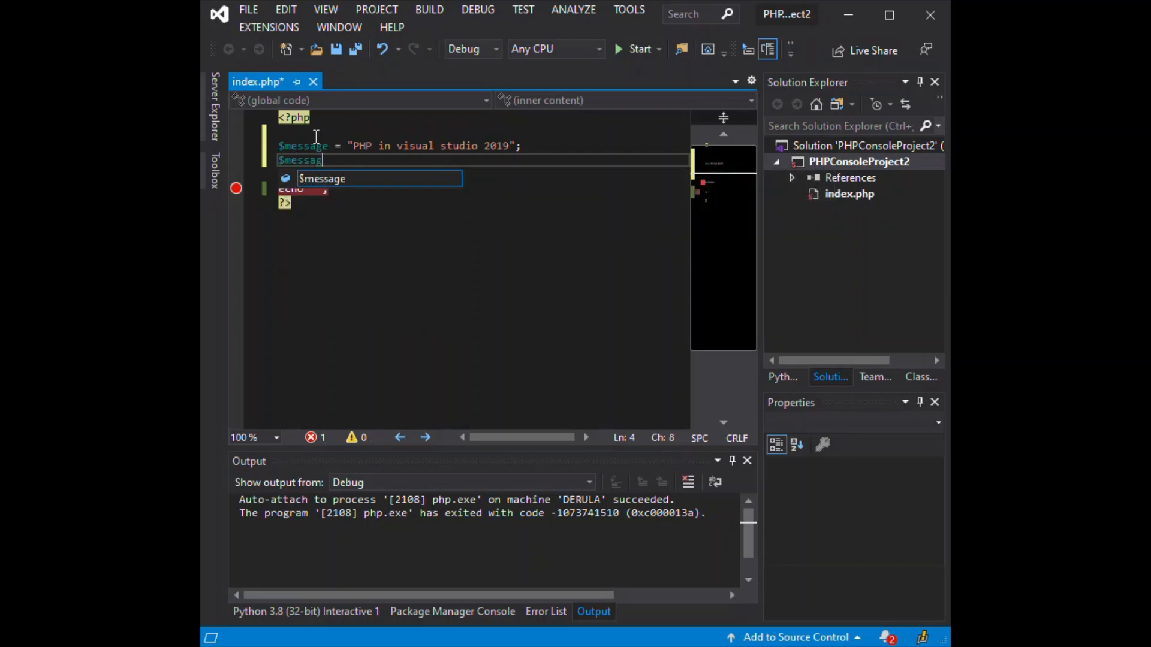
type("1")
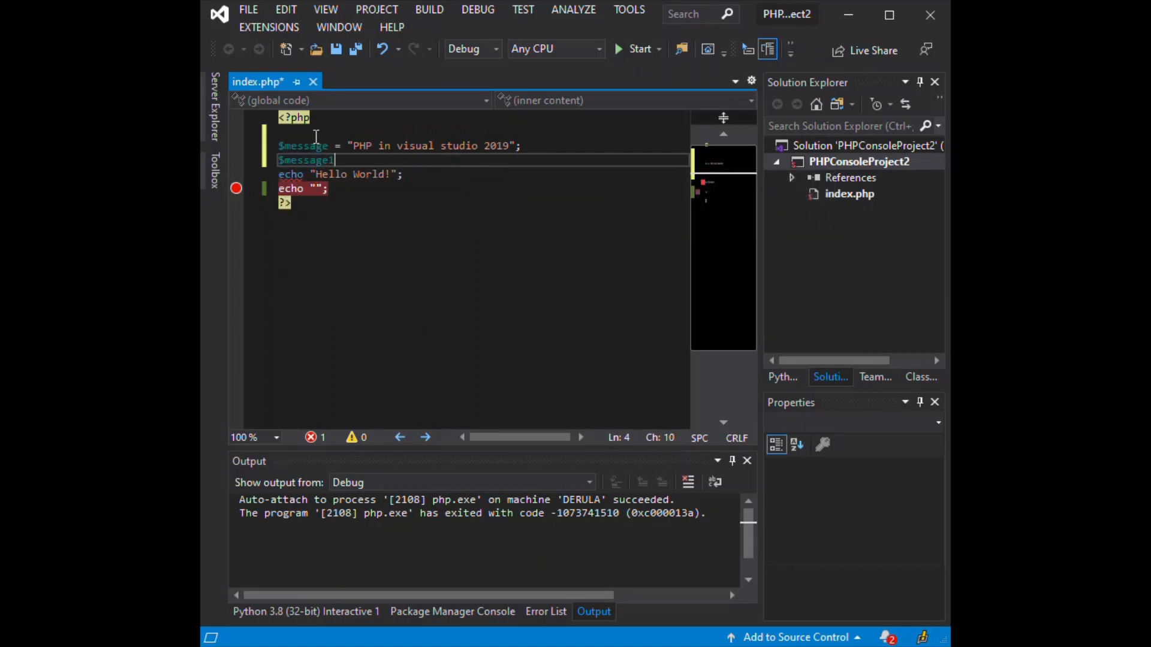
type("=")
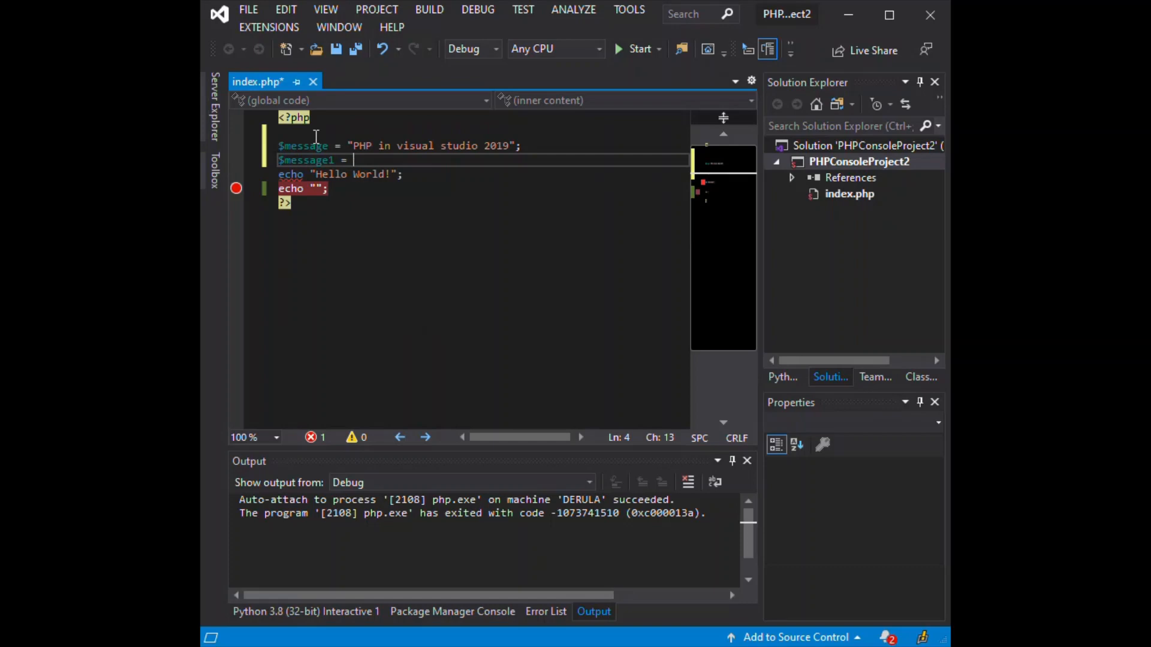
type("\"\";")
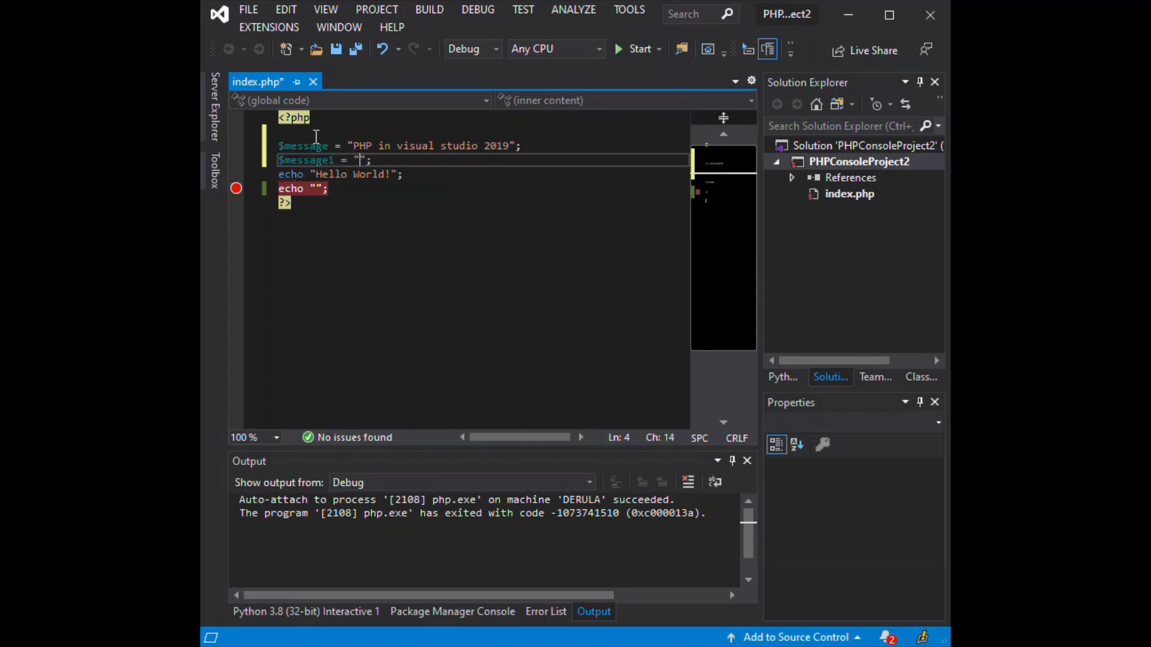
type("Hello")
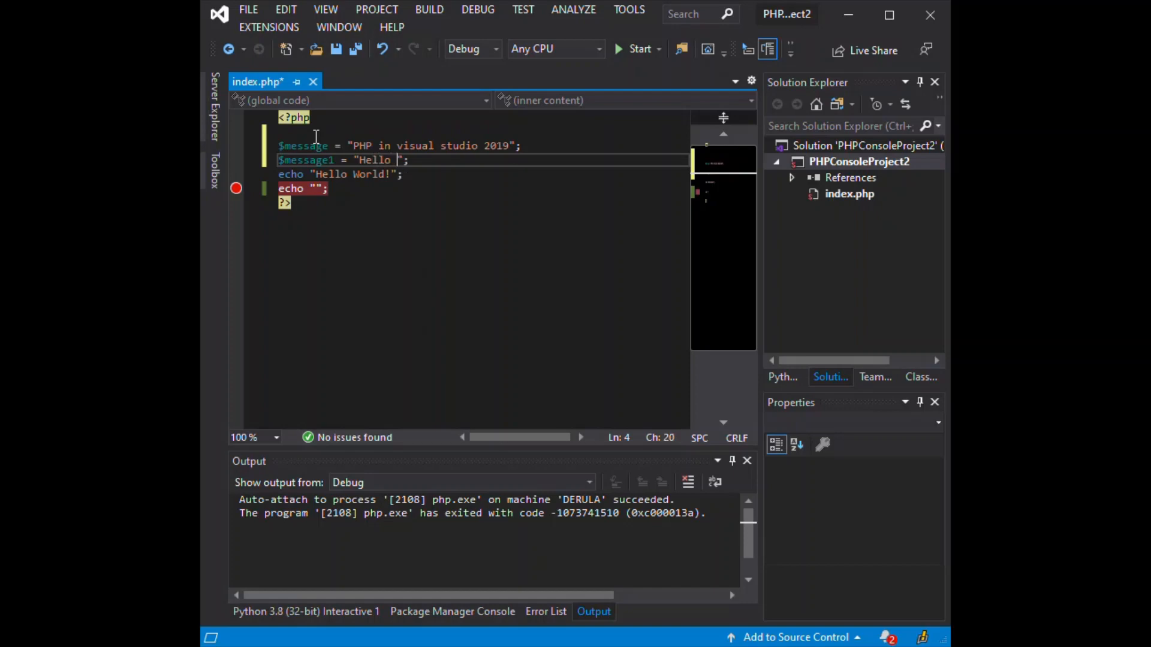
type("Peopl")
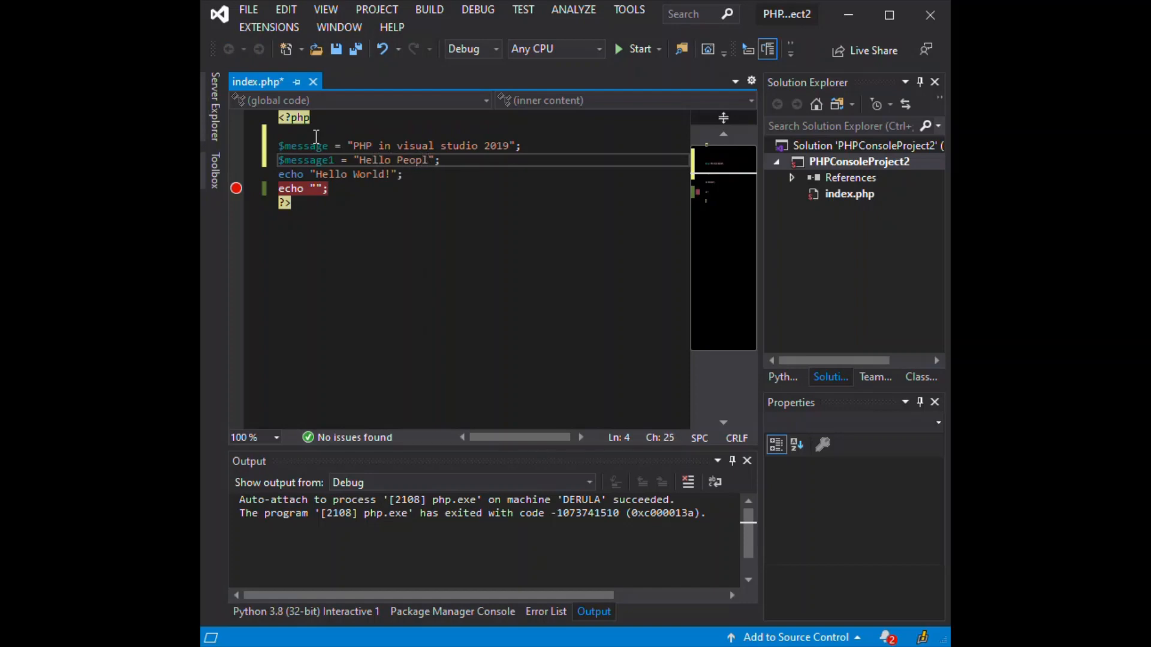
type("e")
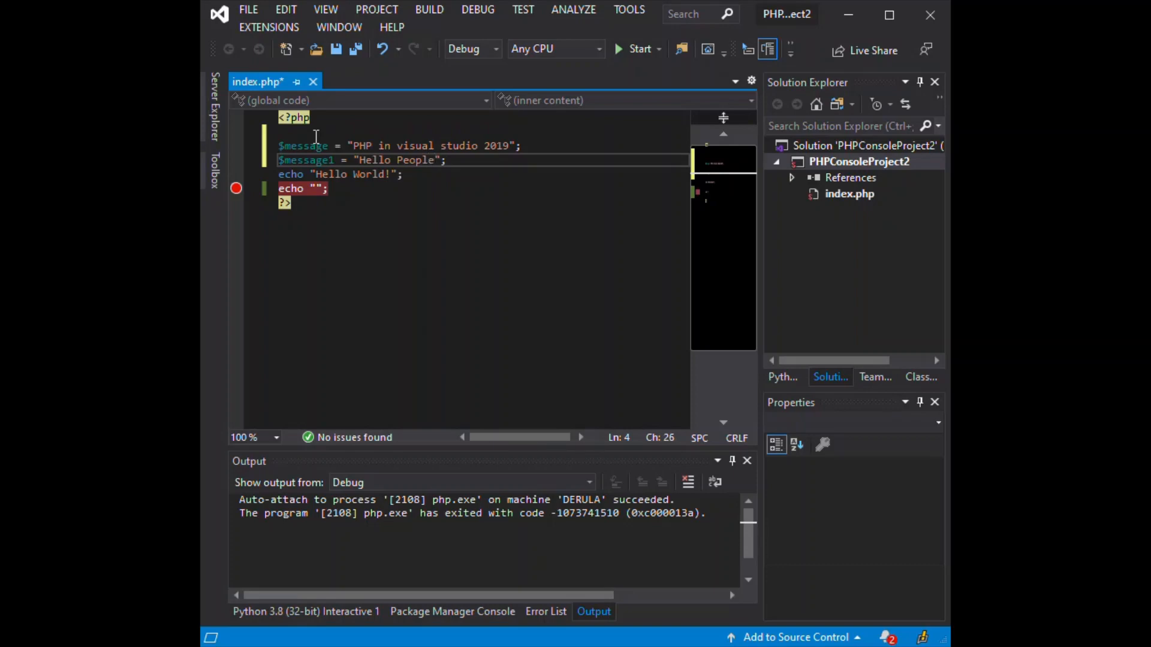
Step: Prefix Hello People with a comma and change the echo to $message + $message1
left_click(393, 174)
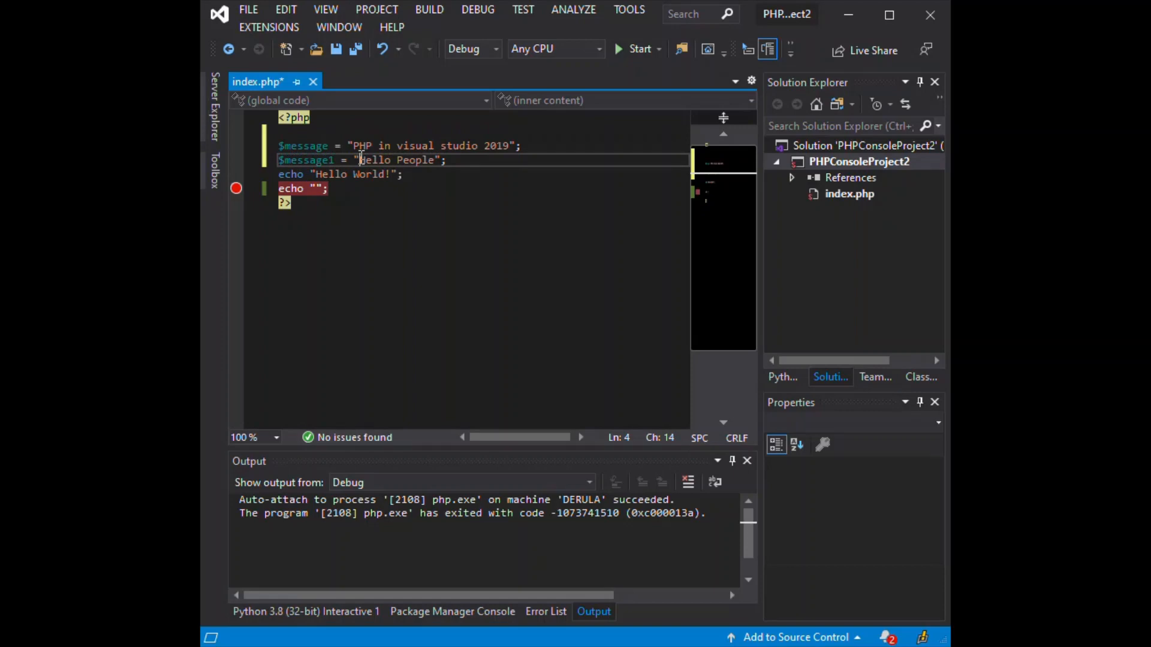
type(",")
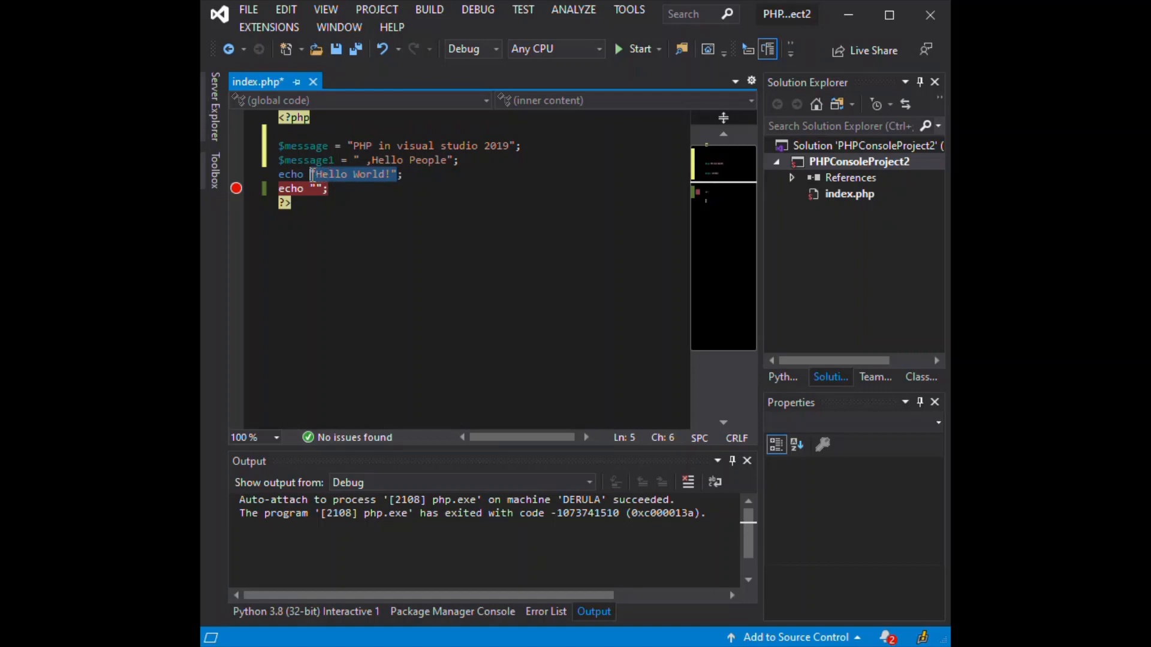
key("Delete")
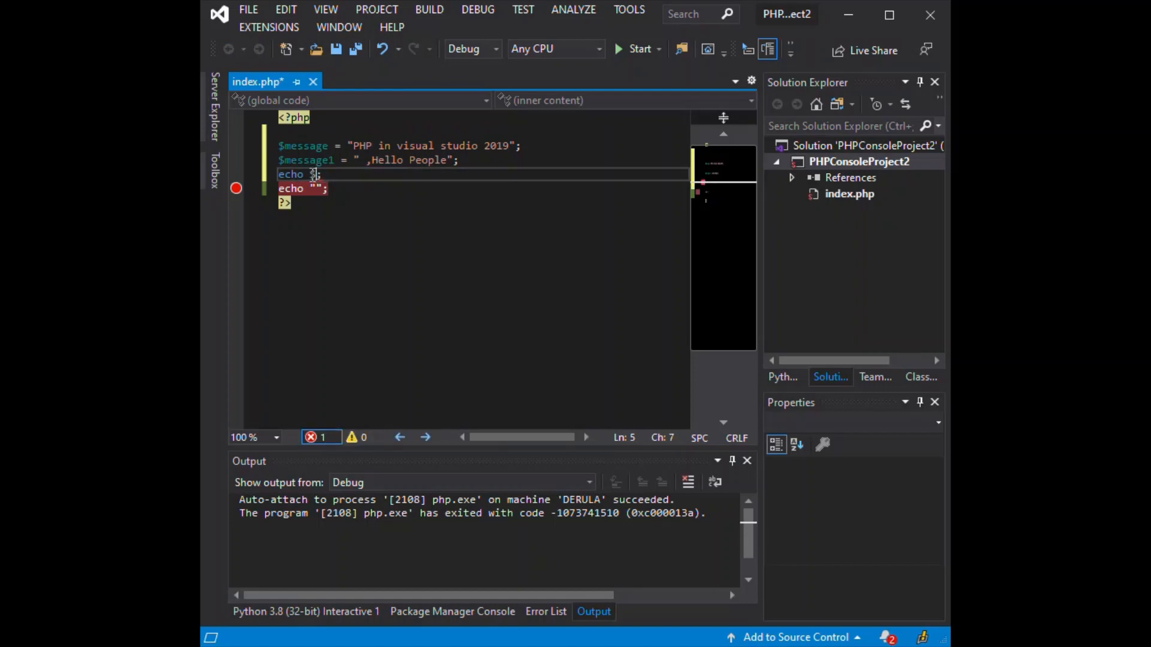
type("$")
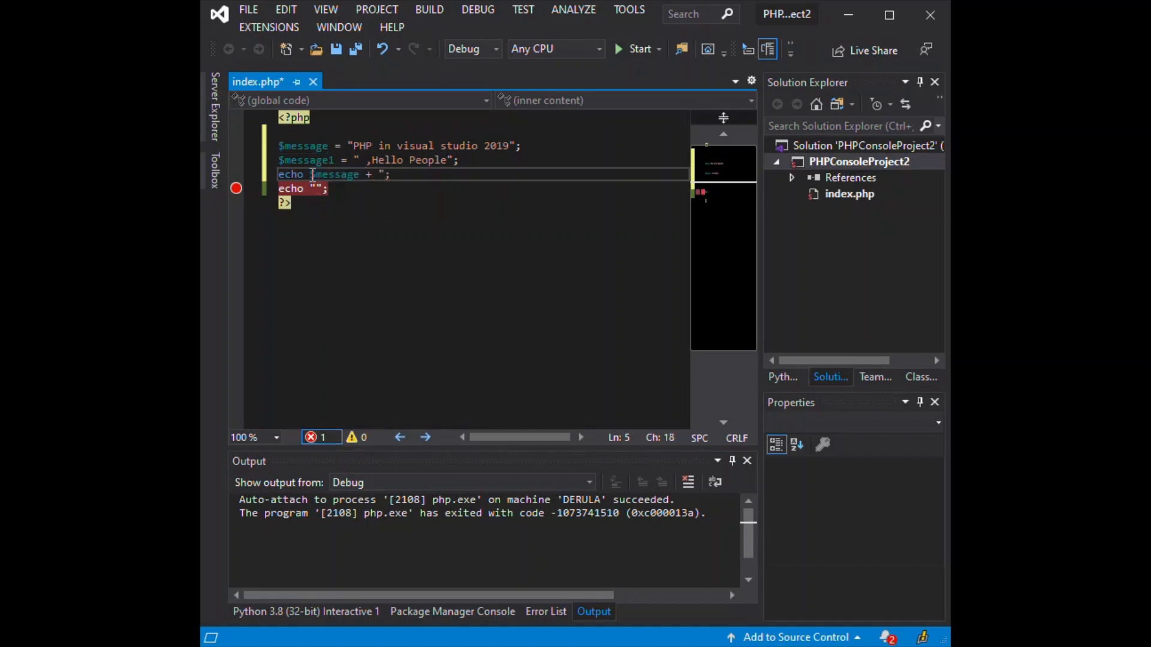
type("$message1")
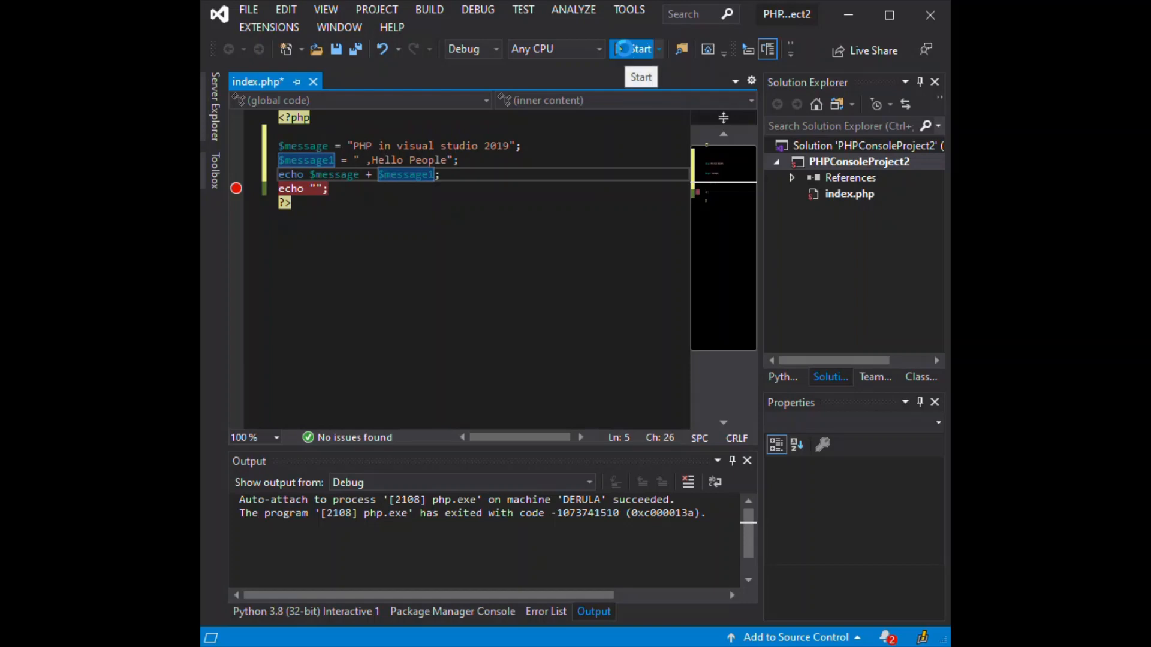
Step: Run the script, insert +"" between $message and $message1 in the echo, and rerun
left_click(637, 48)
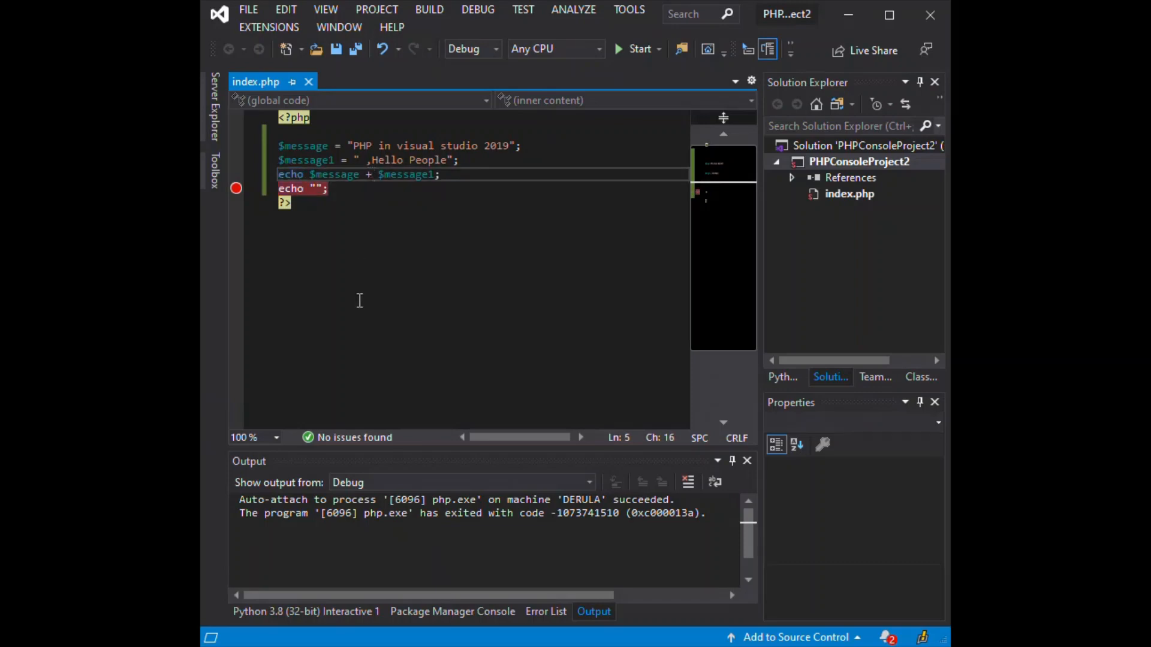
type("+")
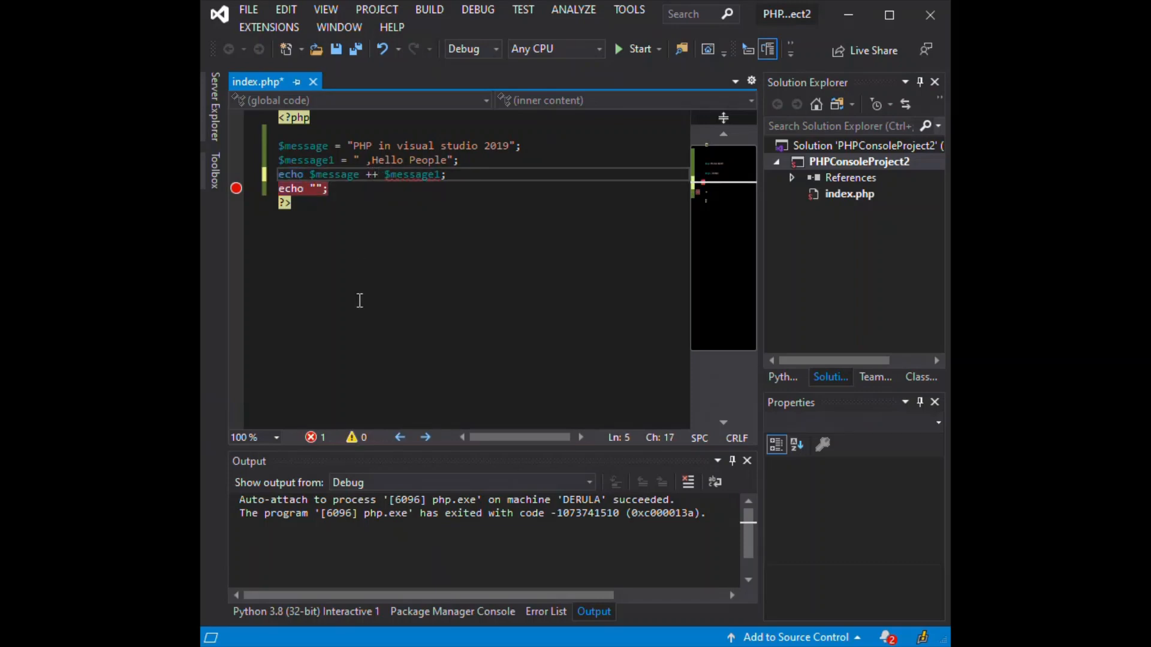
type("\"\"")
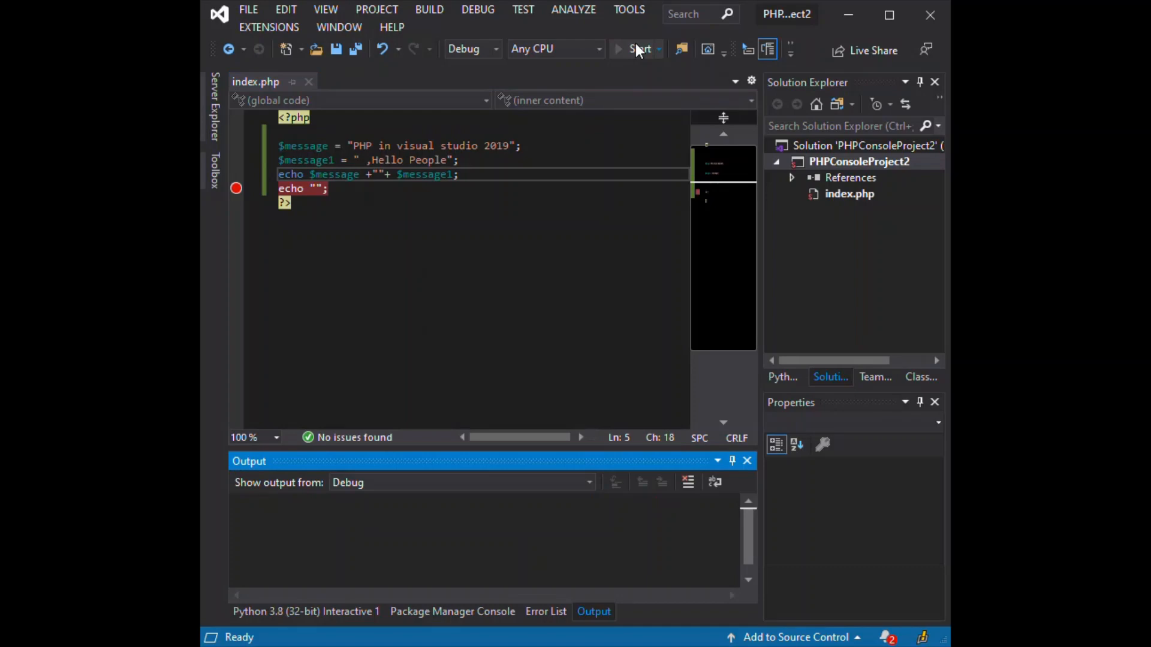
left_click(639, 49)
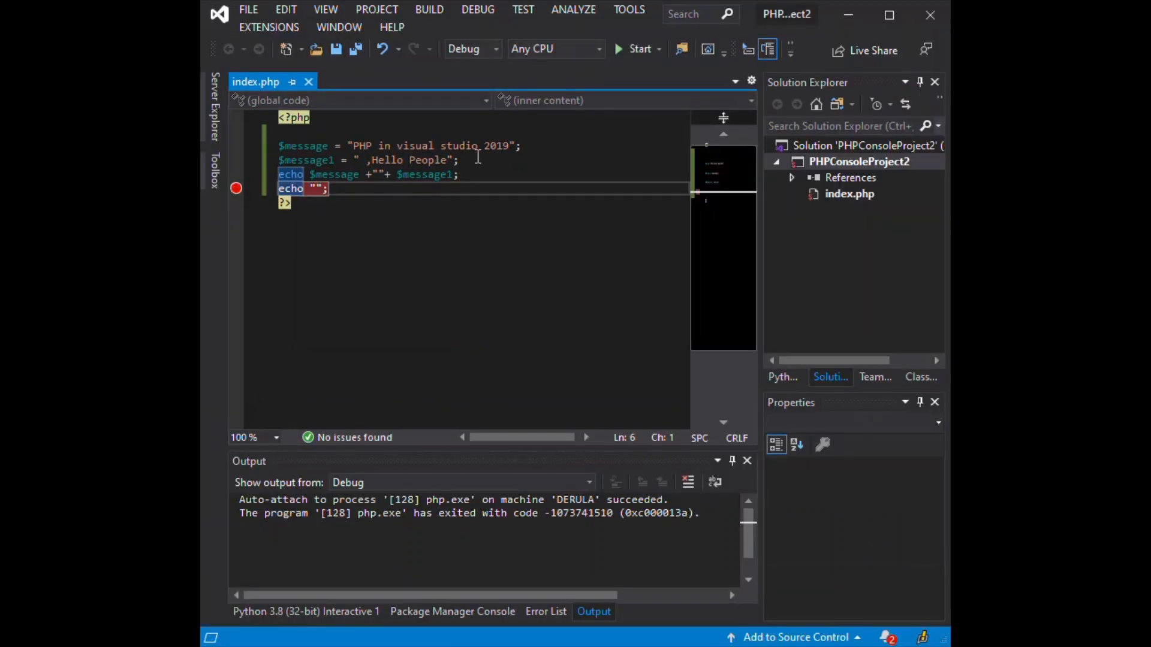
mouse_move(426, 174)
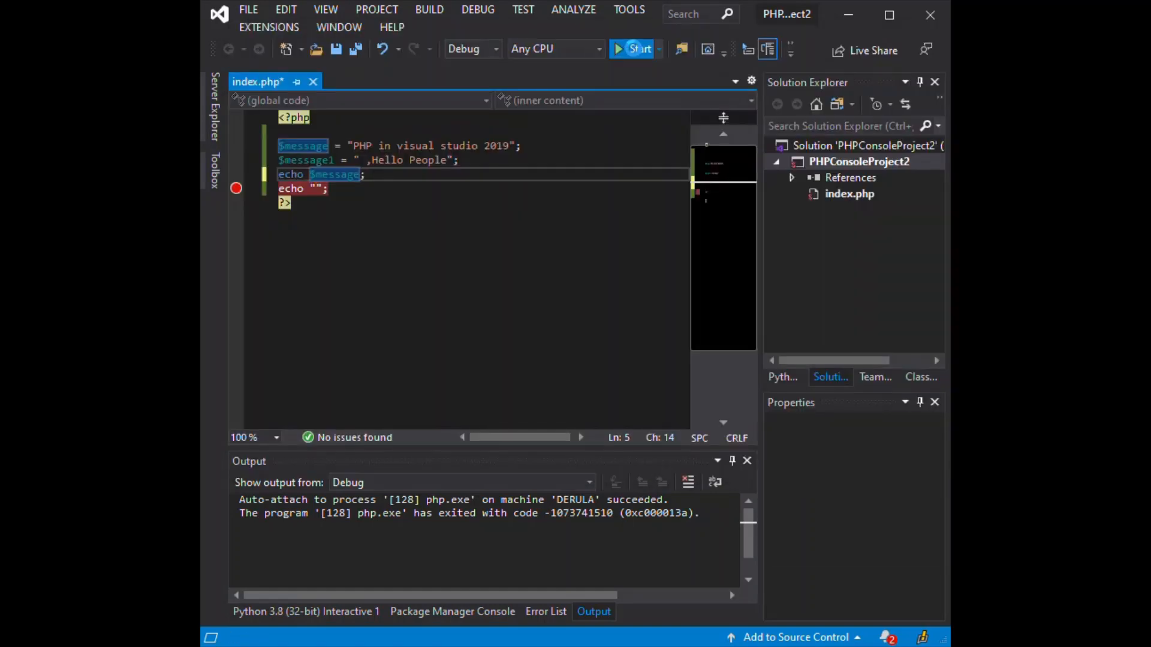
Step: Run index.php to print 'PHP in visual studio 2019', then close the console window
left_click(633, 49)
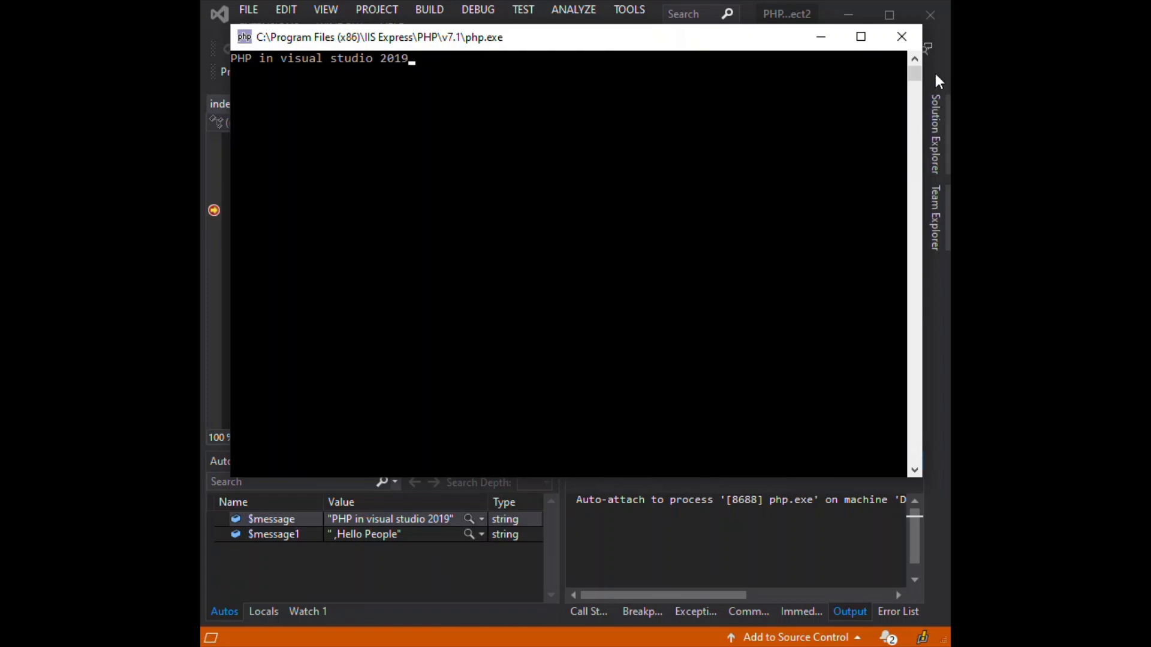
left_click(901, 37)
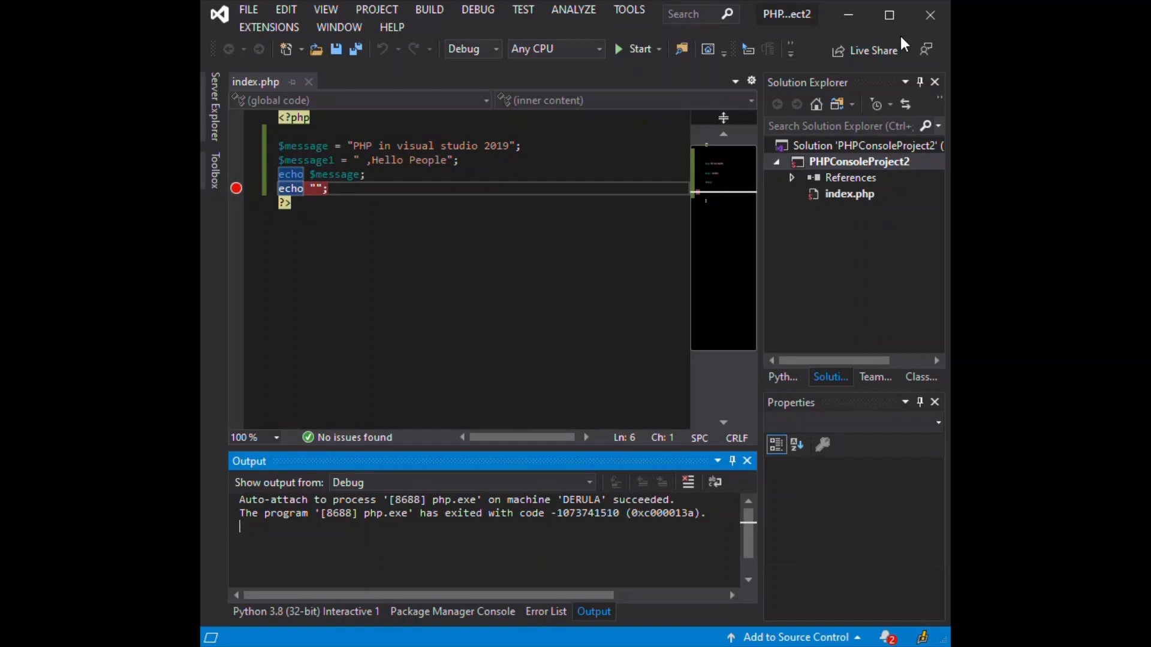
mouse_move(880, 80)
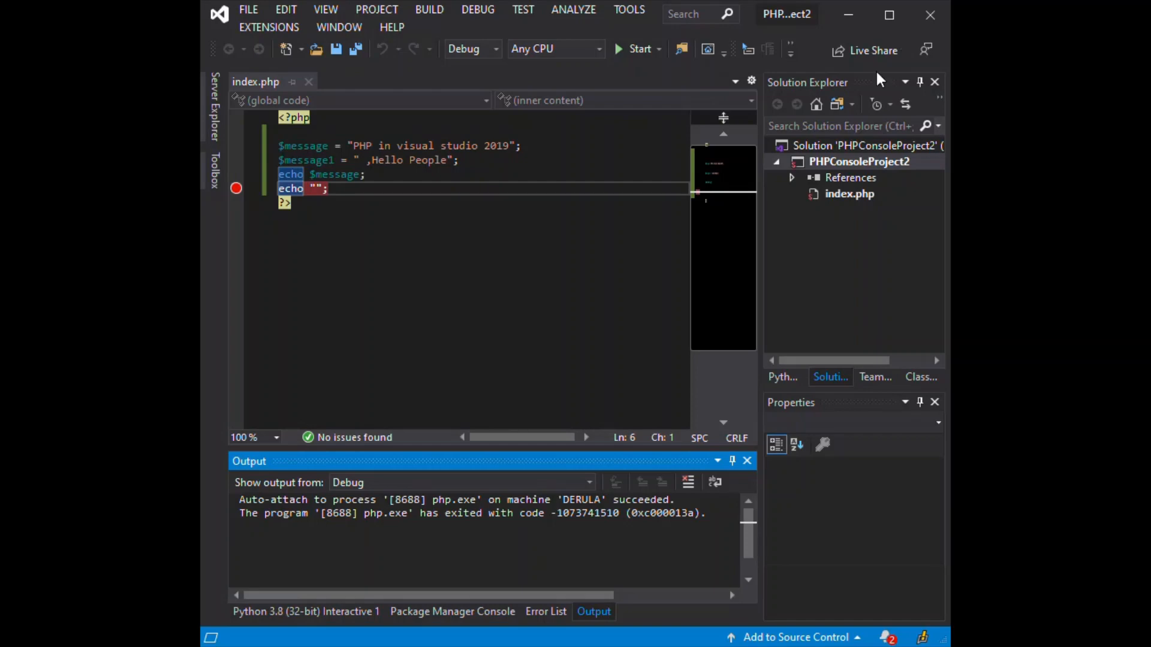